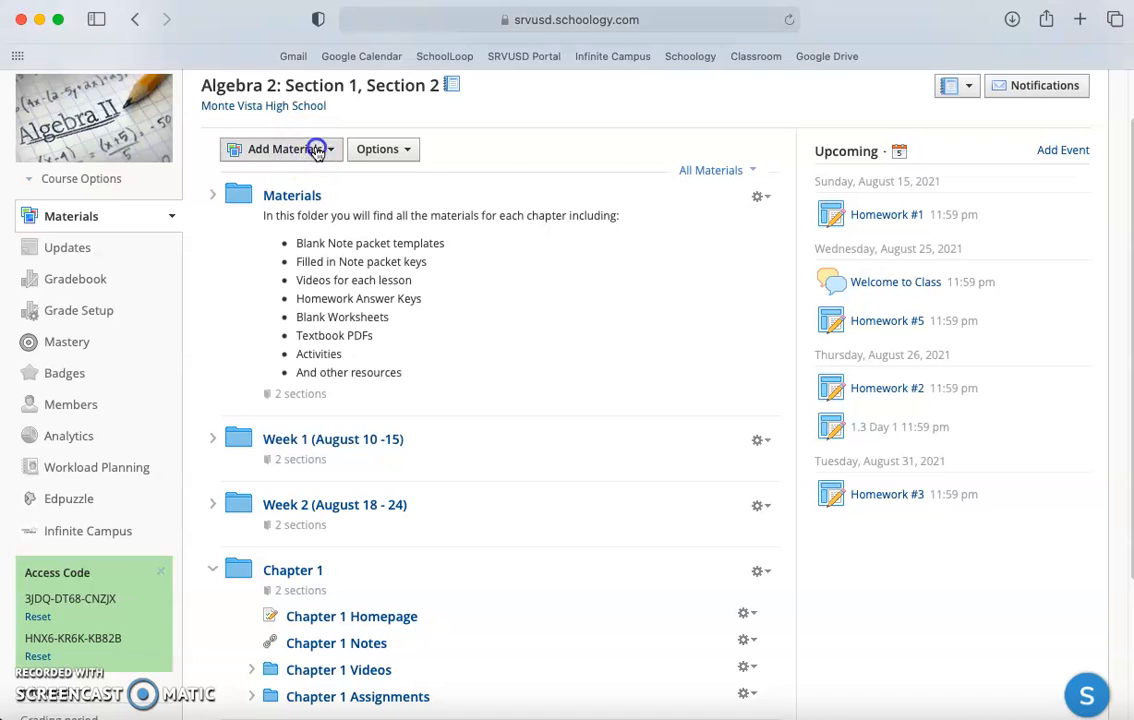
Start a new page from Add Materials and reveal its availability settings and Create/Cancel choices.
click(280, 148)
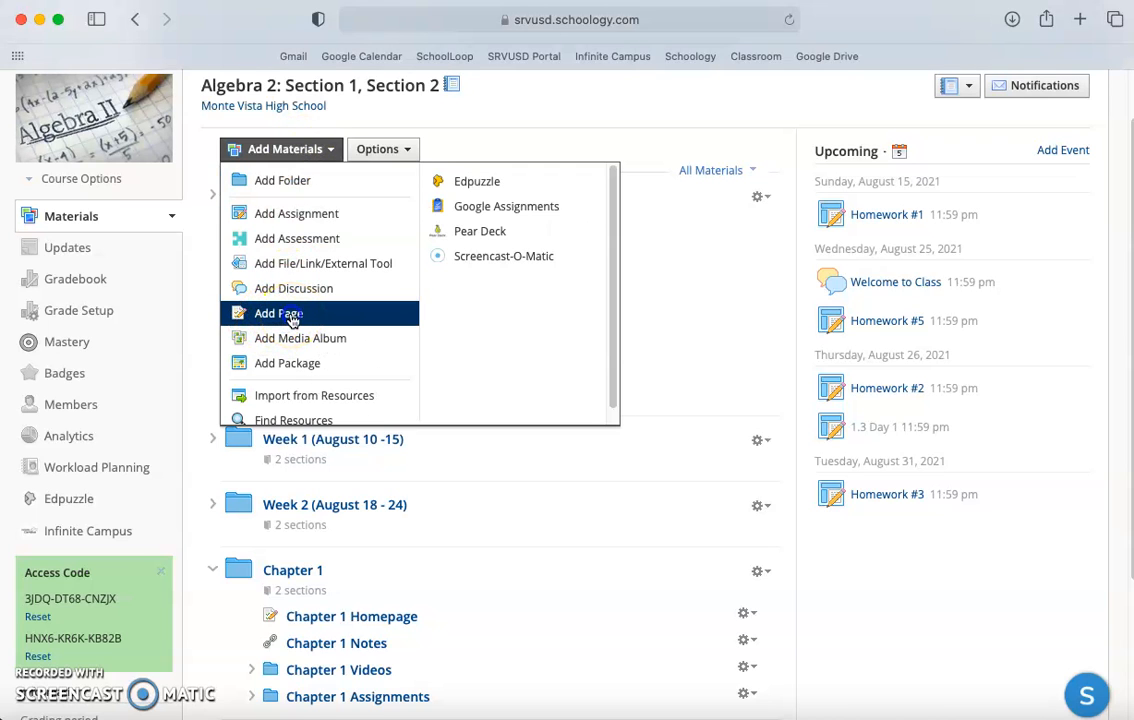
click(278, 312)
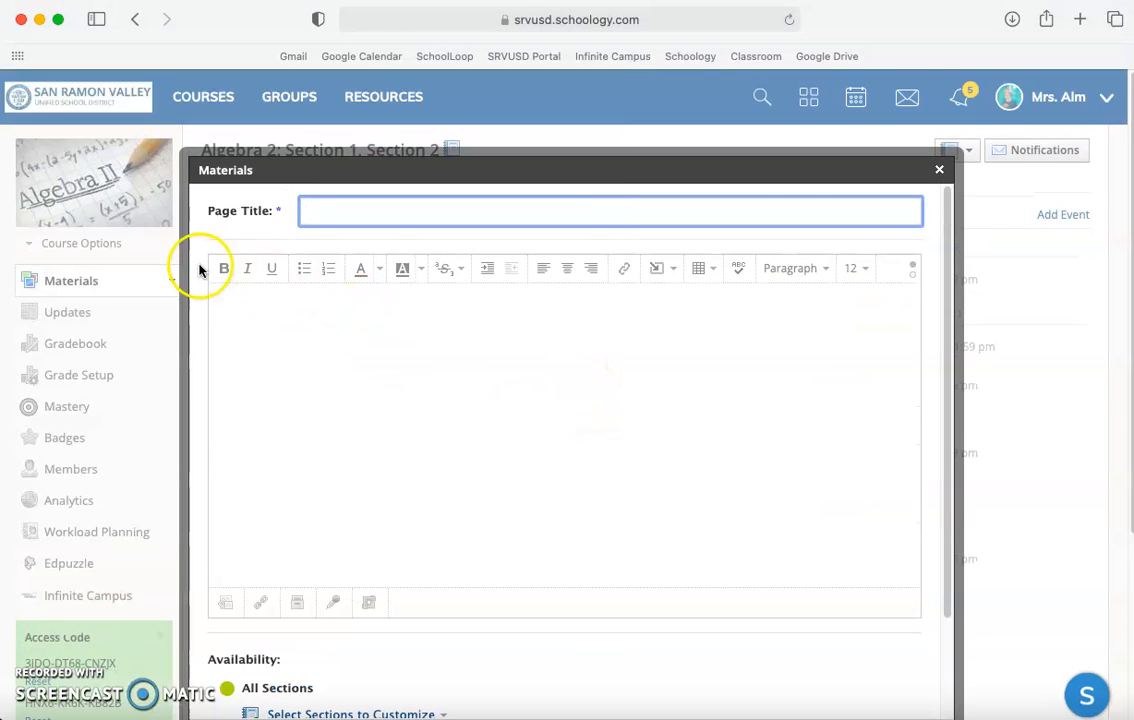
mouse_move(872, 284)
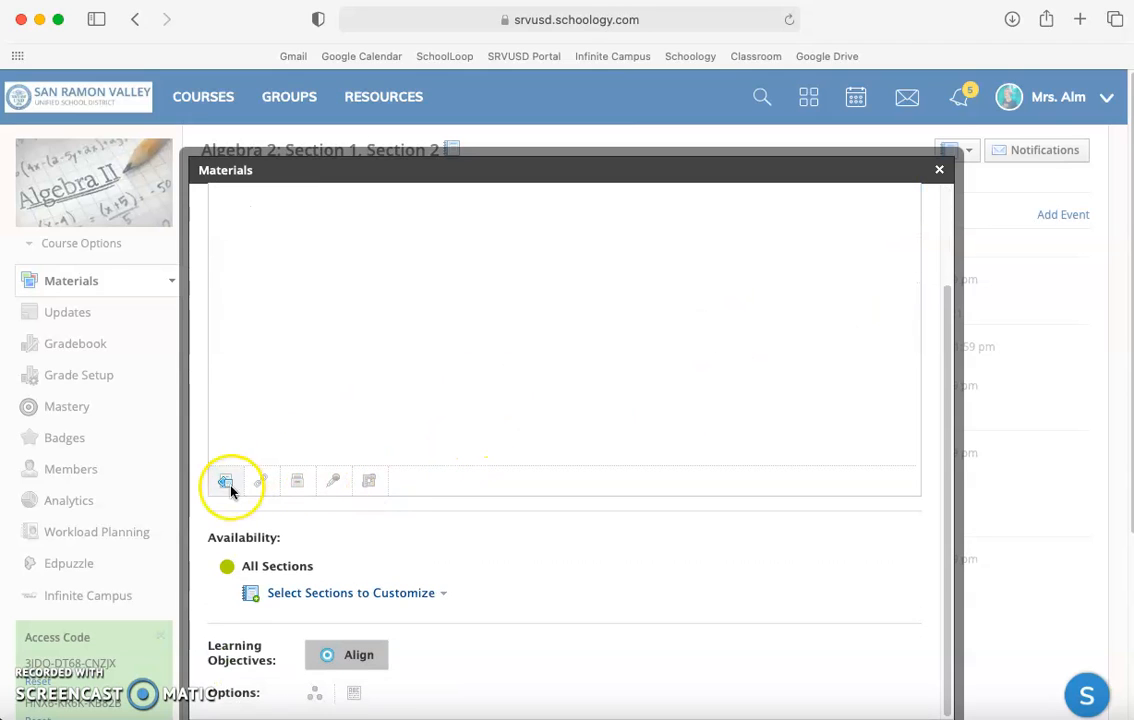
scroll(down, 3)
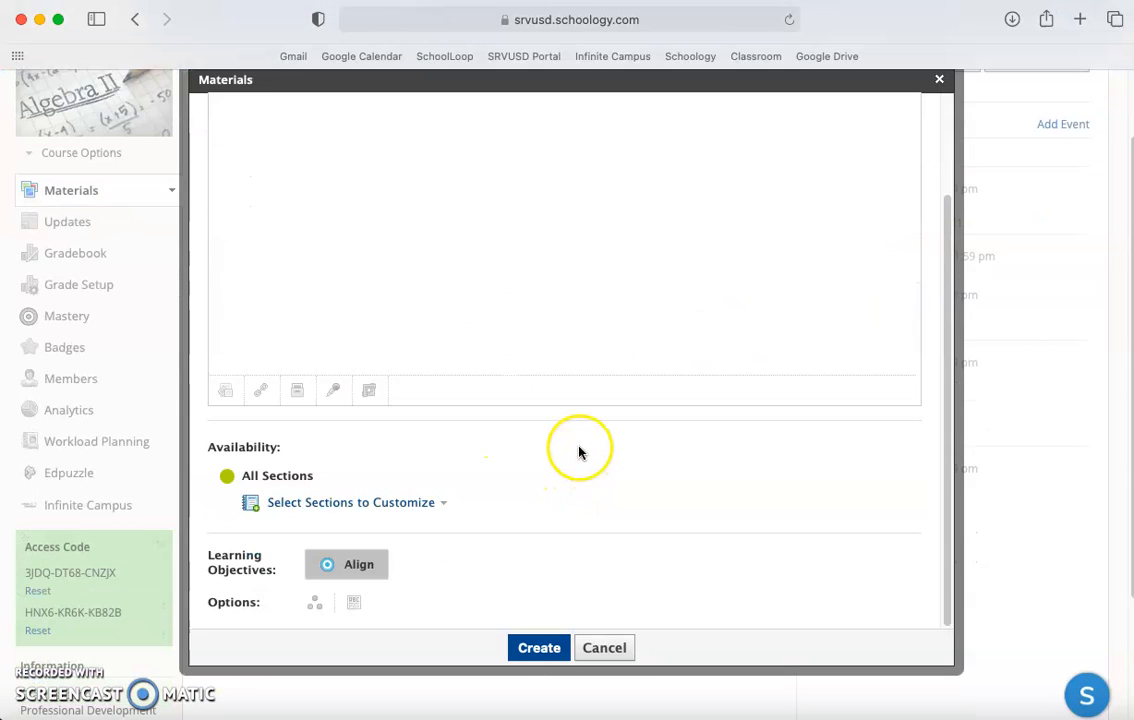
mouse_move(586, 444)
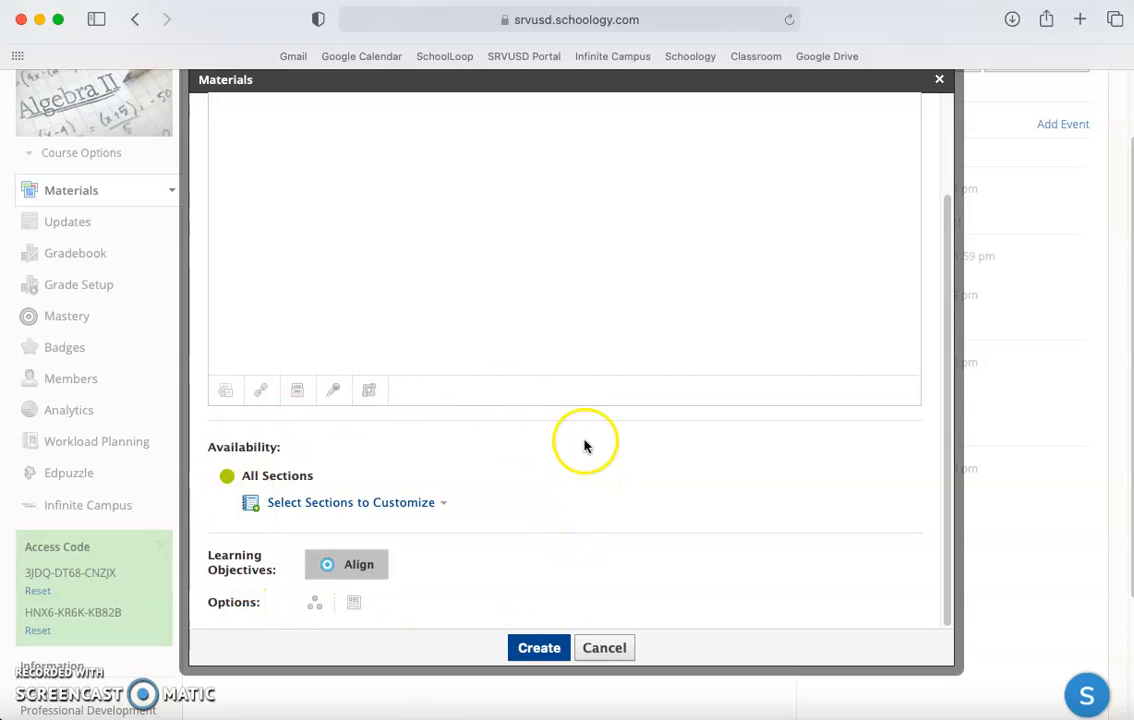
Cancel the new page and expand the Chapter 1 folder to list its homepage, notes, videos and assignments.
click(604, 648)
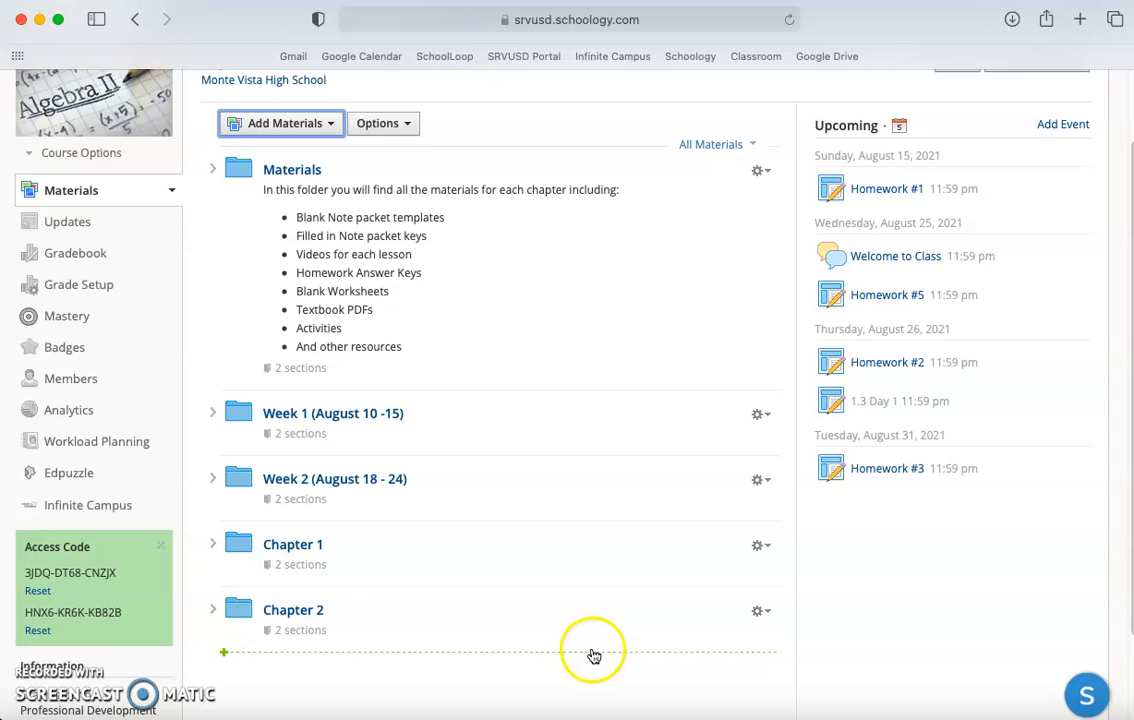
mouse_move(560, 708)
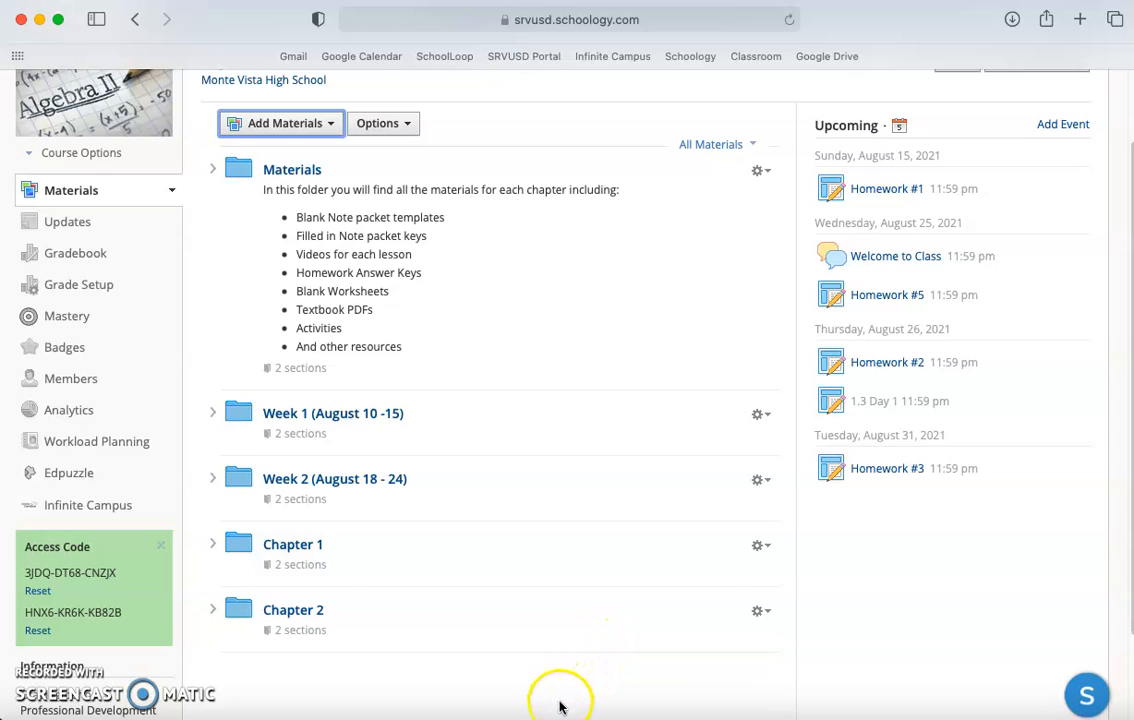
mouse_move(544, 704)
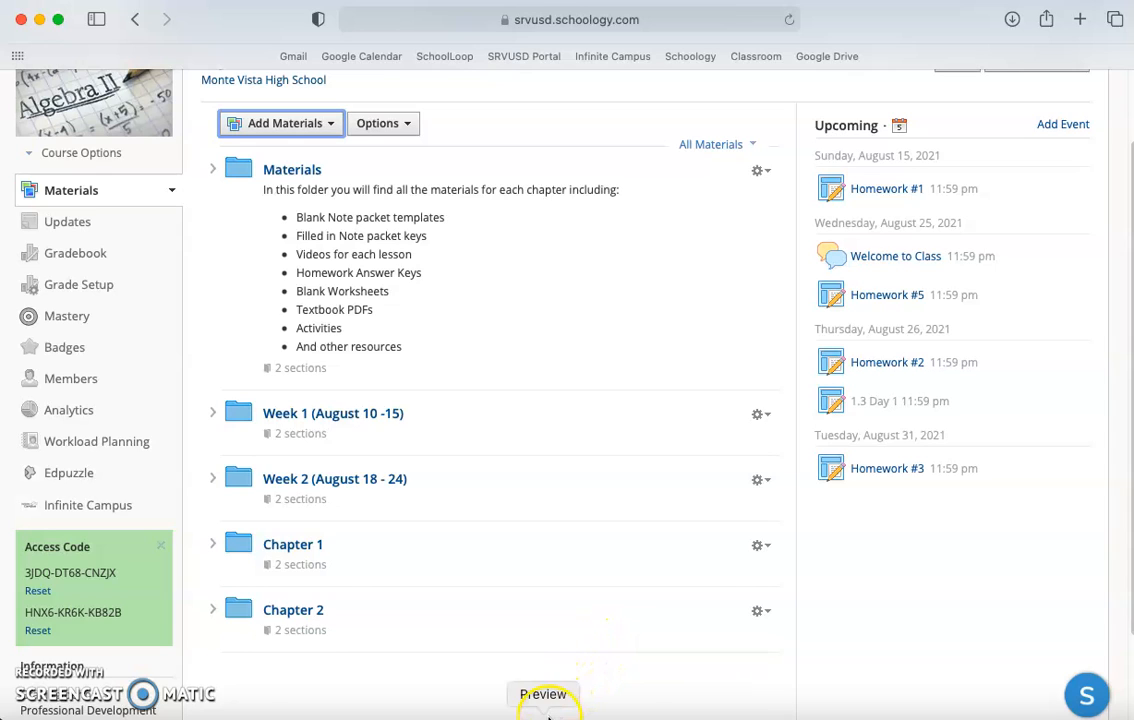
mouse_move(300, 584)
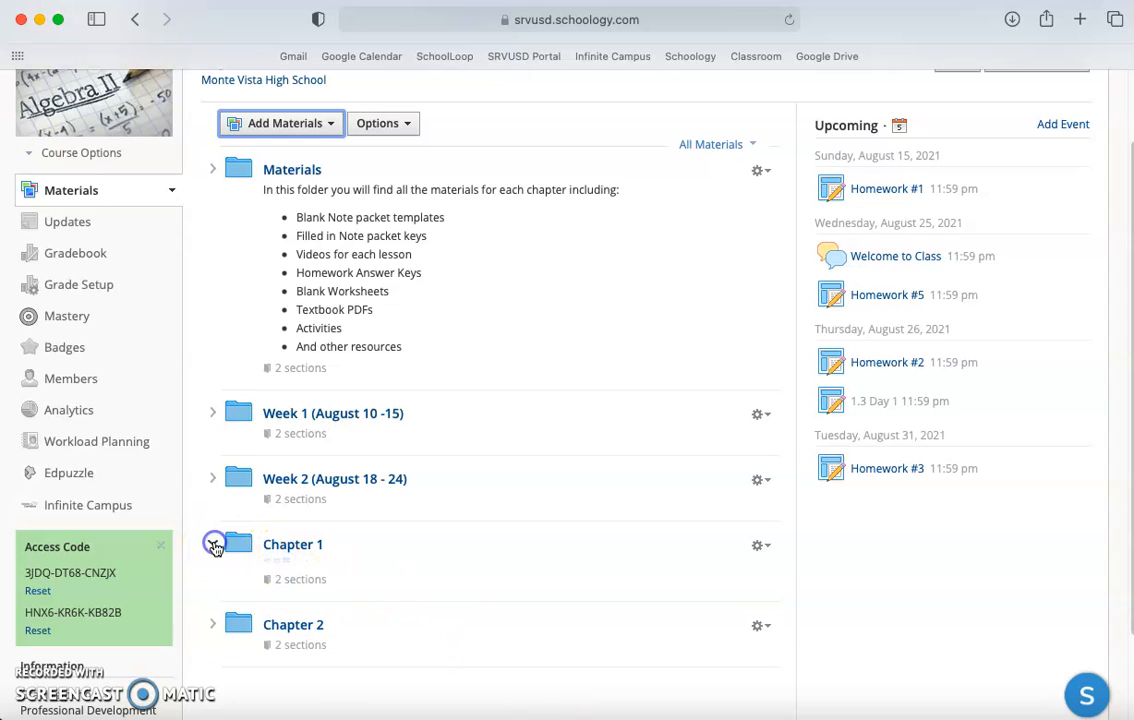
click(212, 544)
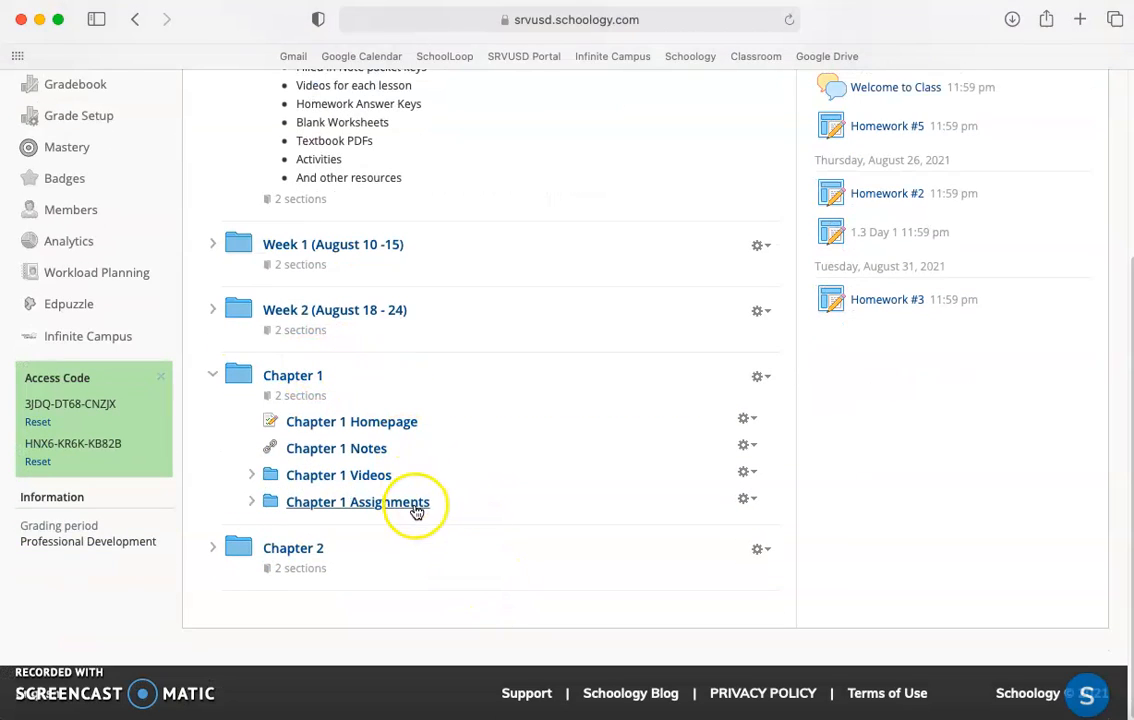
mouse_move(388, 388)
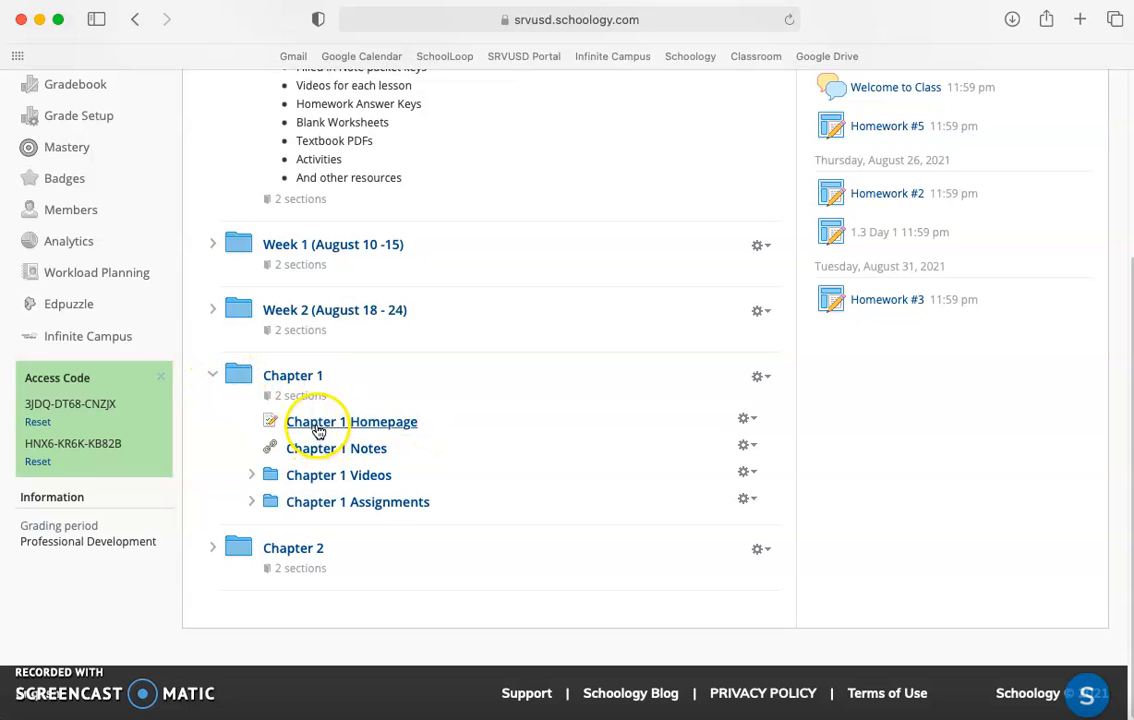
mouse_move(344, 448)
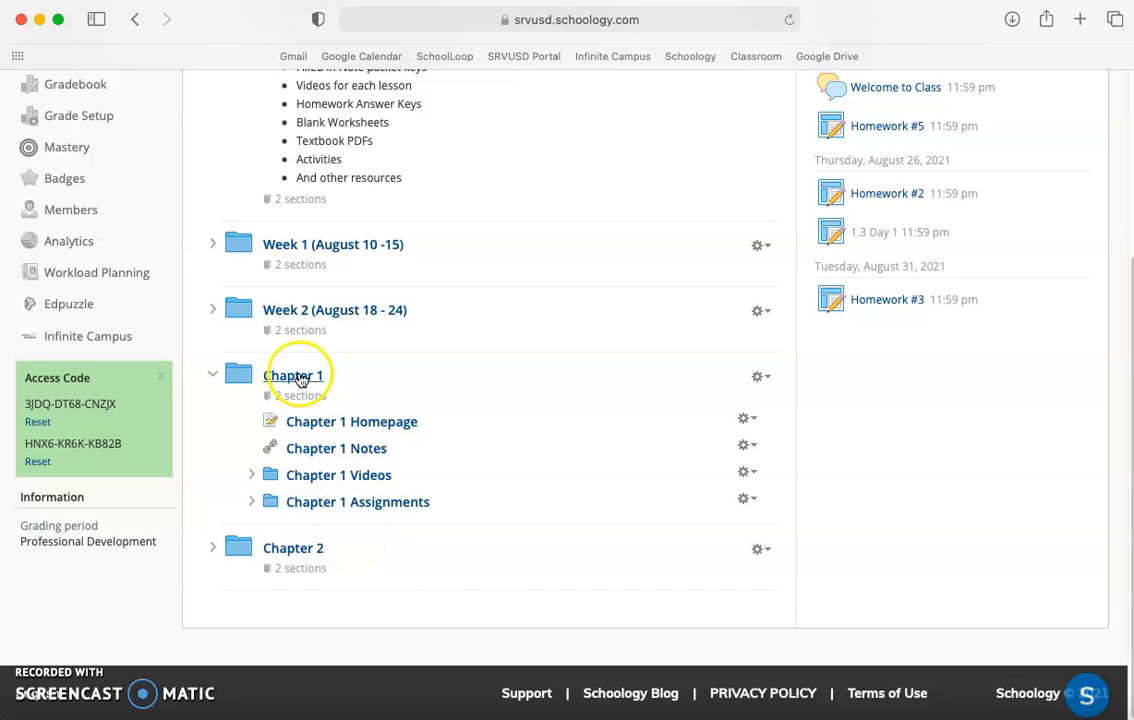
click(352, 420)
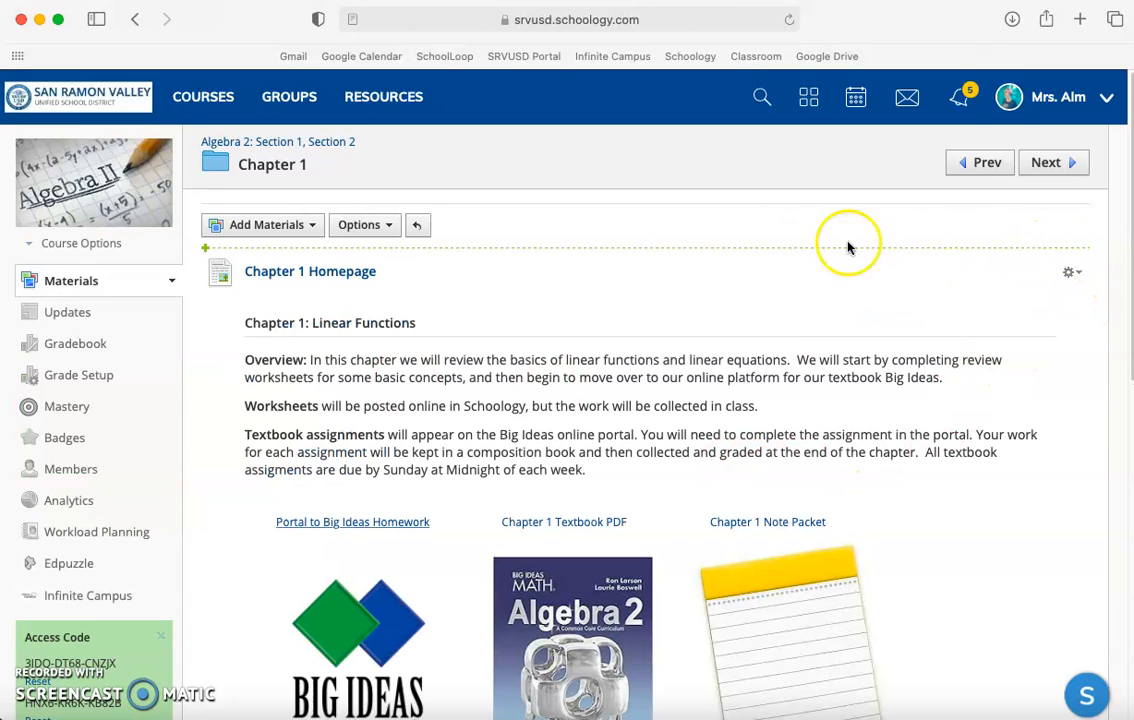
scroll(down, 3)
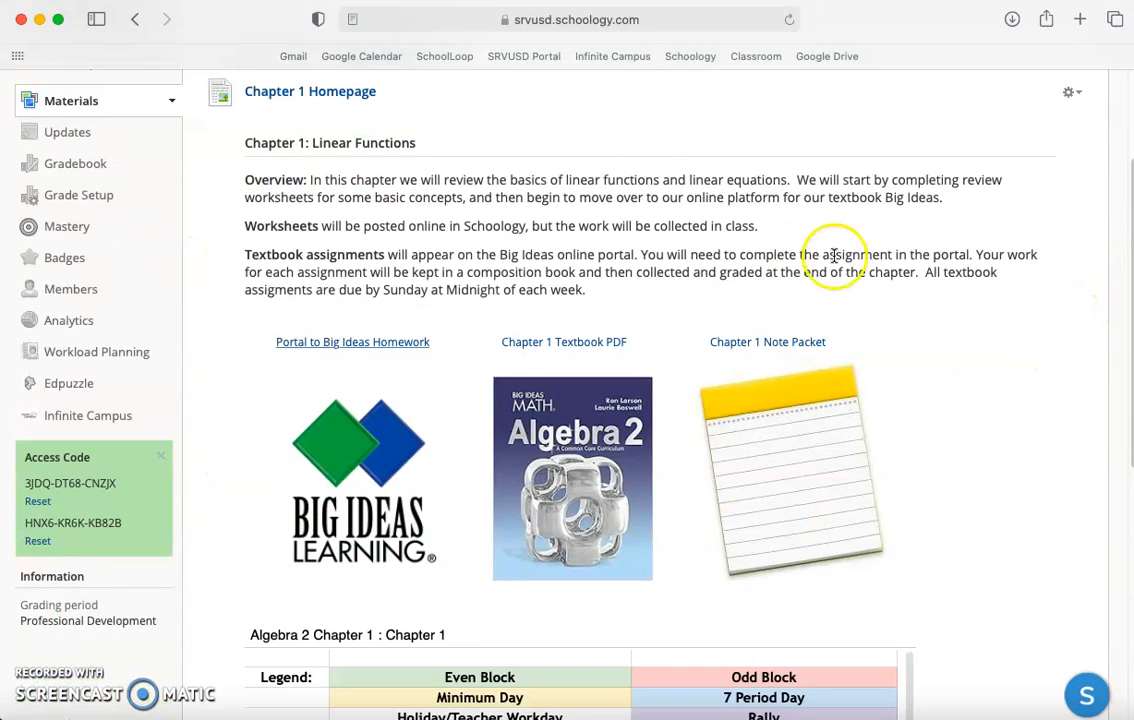
scroll(down, 3)
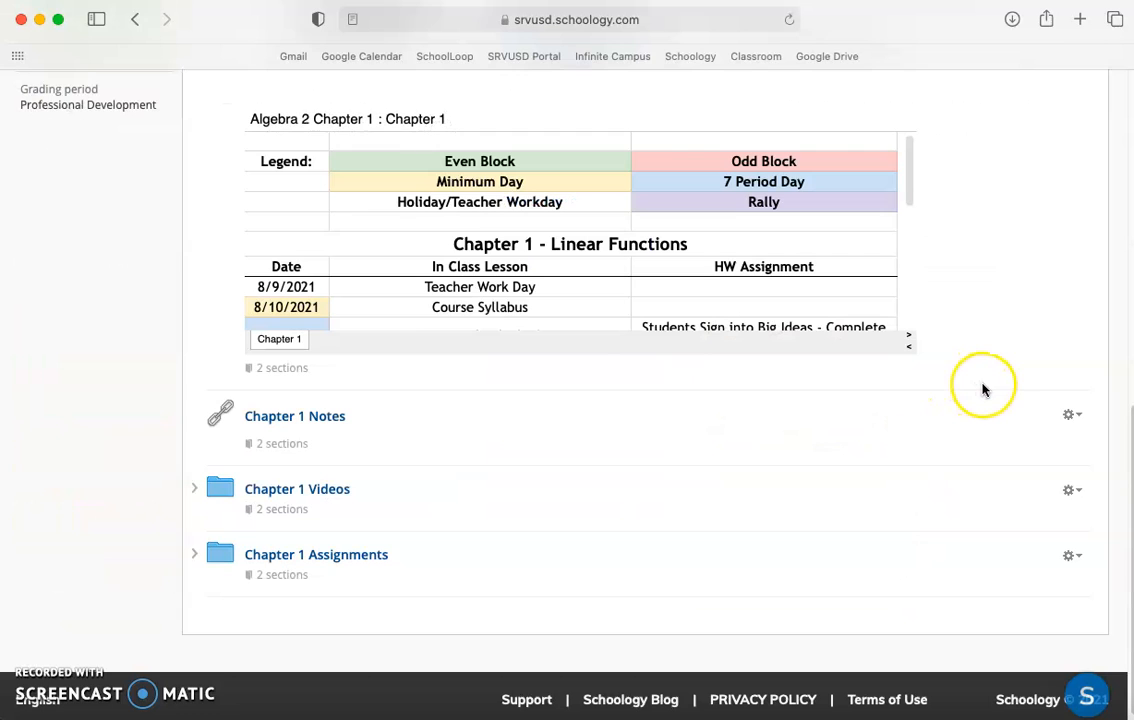
scroll(up, 3)
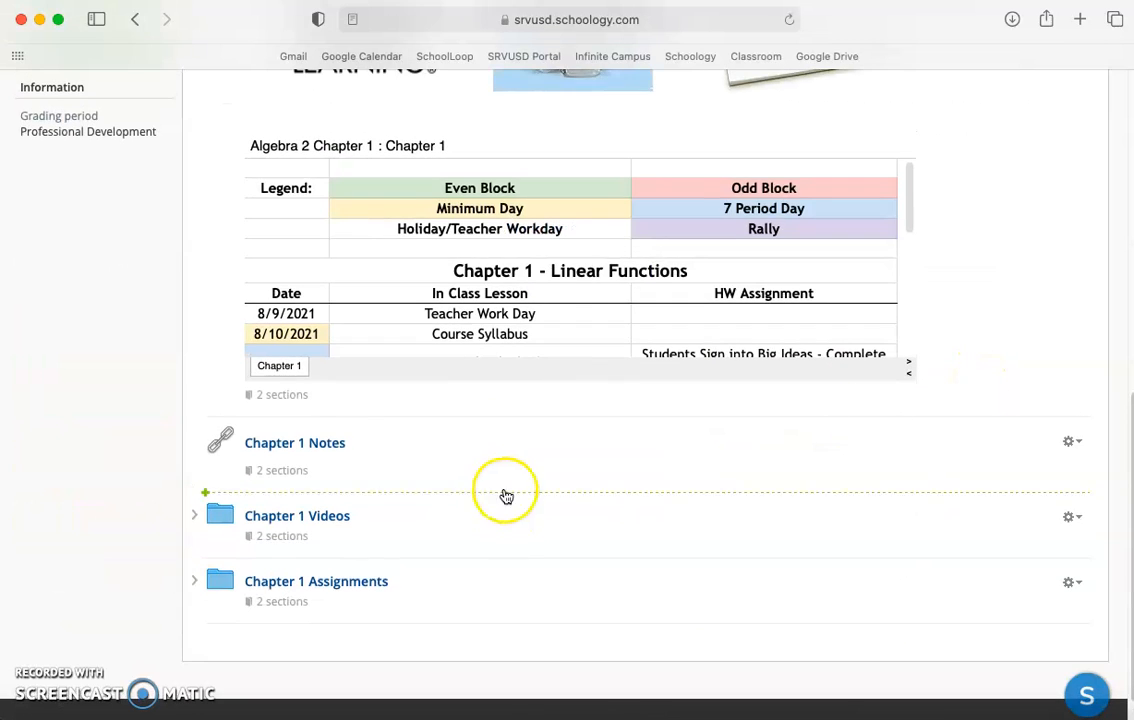
mouse_move(336, 520)
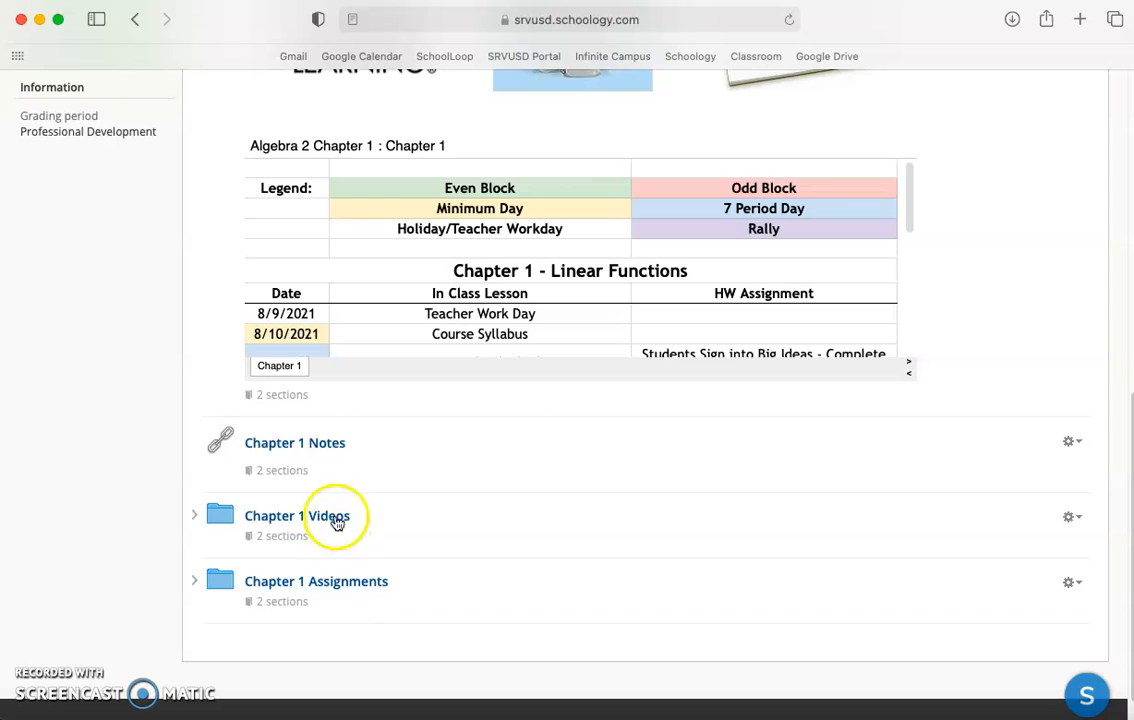
scroll(up, 3)
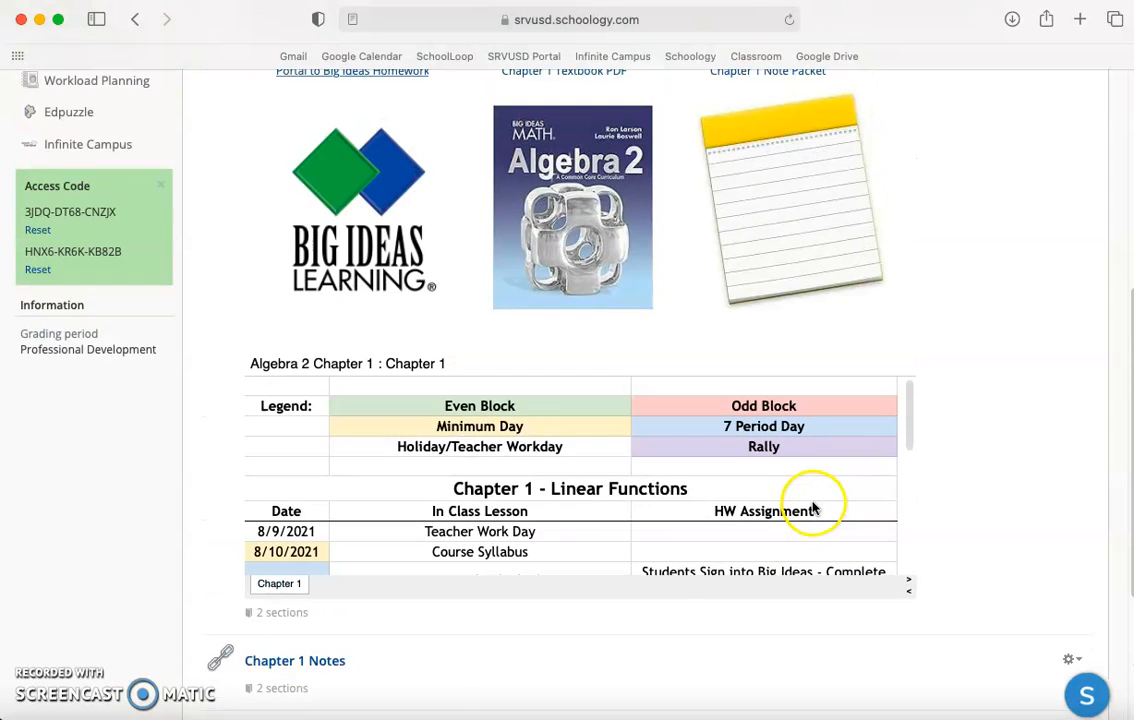
scroll(up, 3)
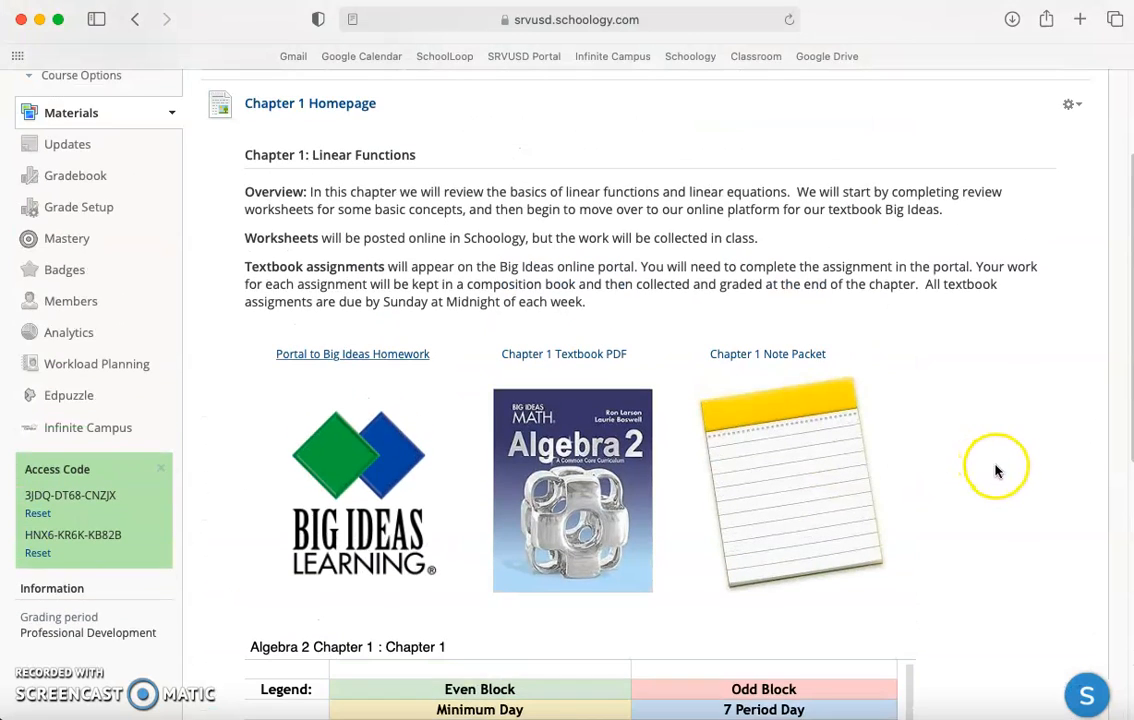
mouse_move(1088, 108)
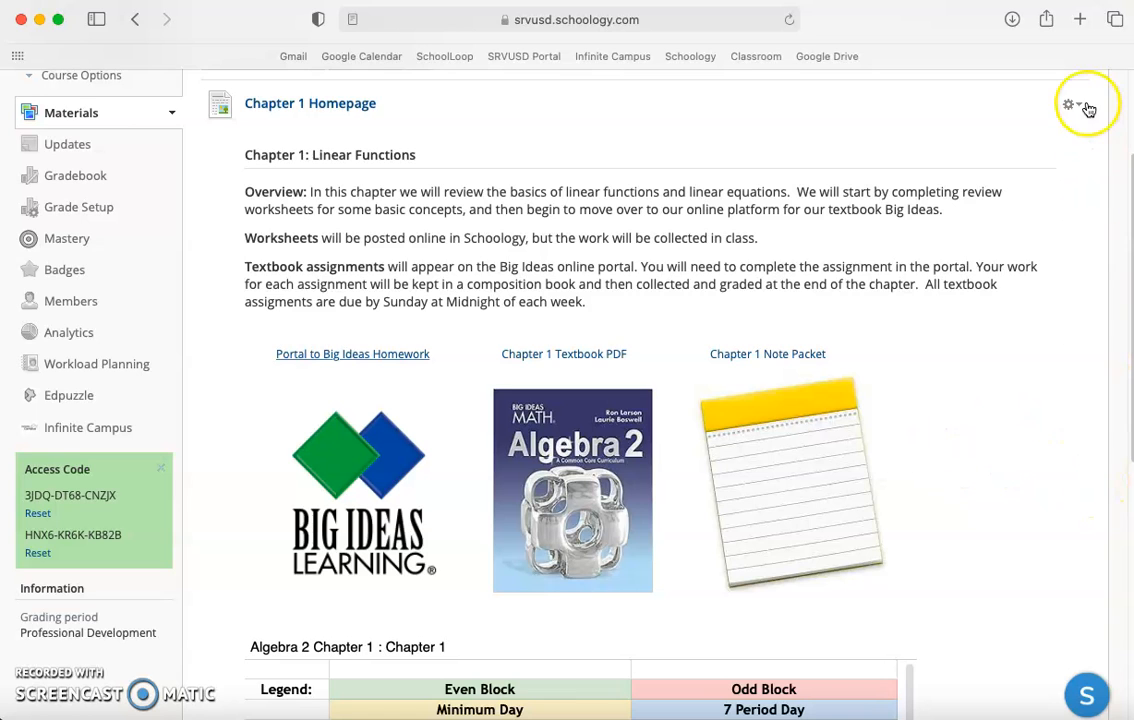
scroll(down, 3)
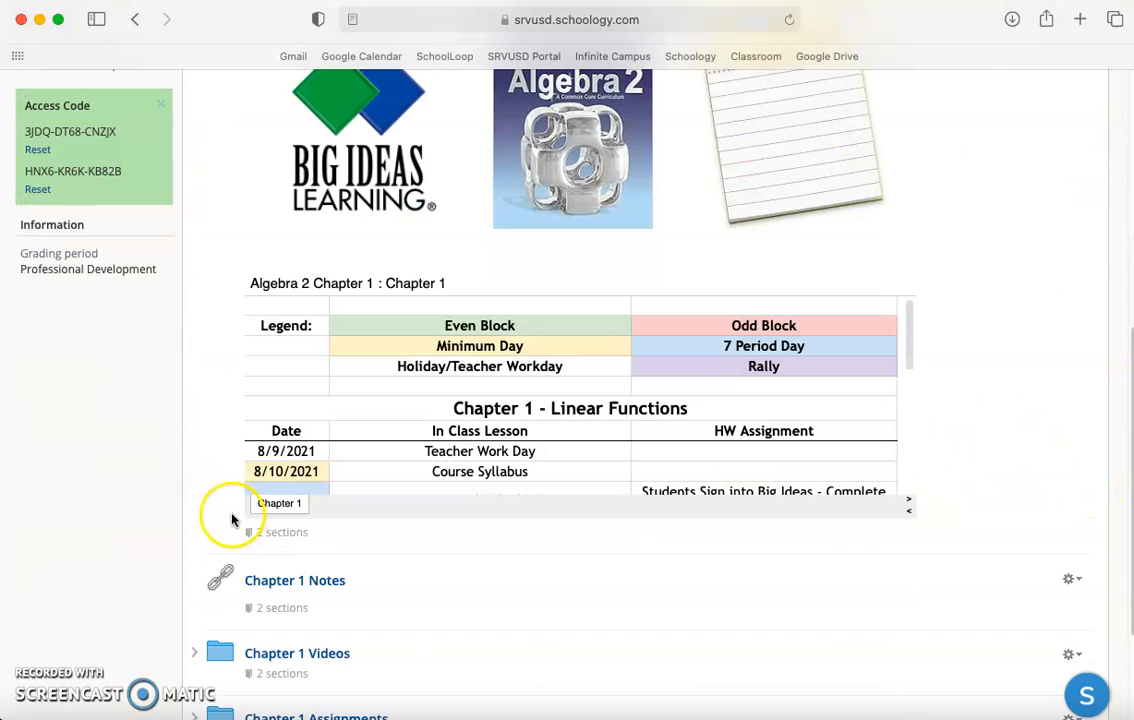
scroll(down, 3)
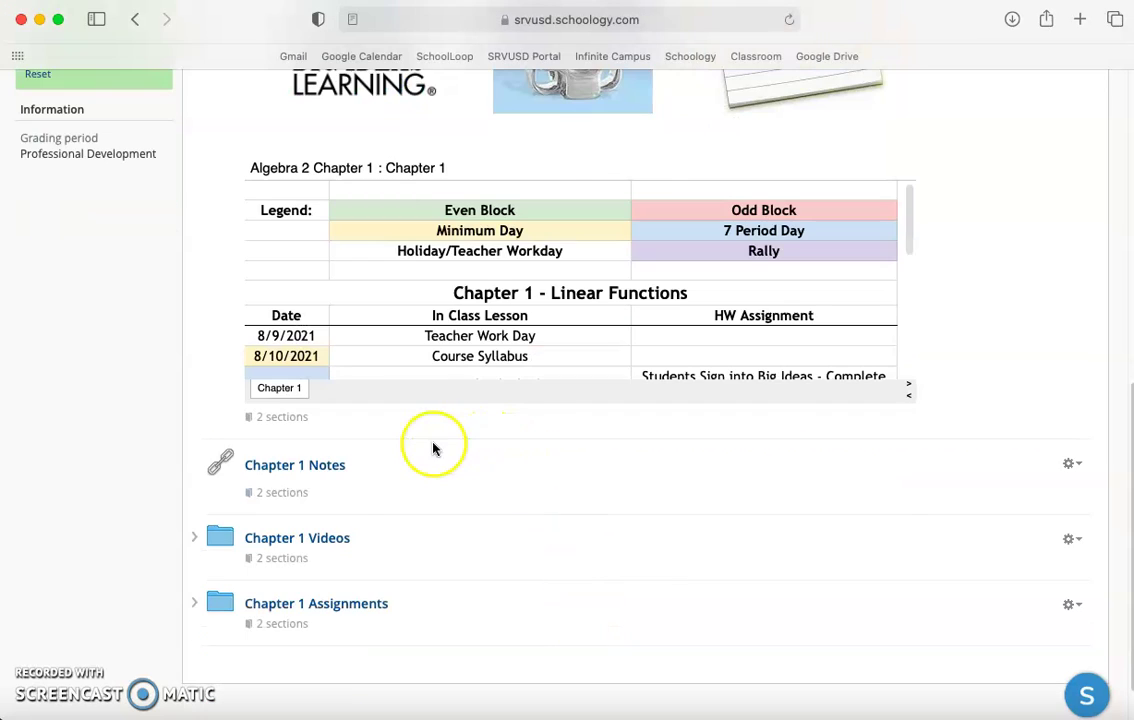
mouse_move(296, 464)
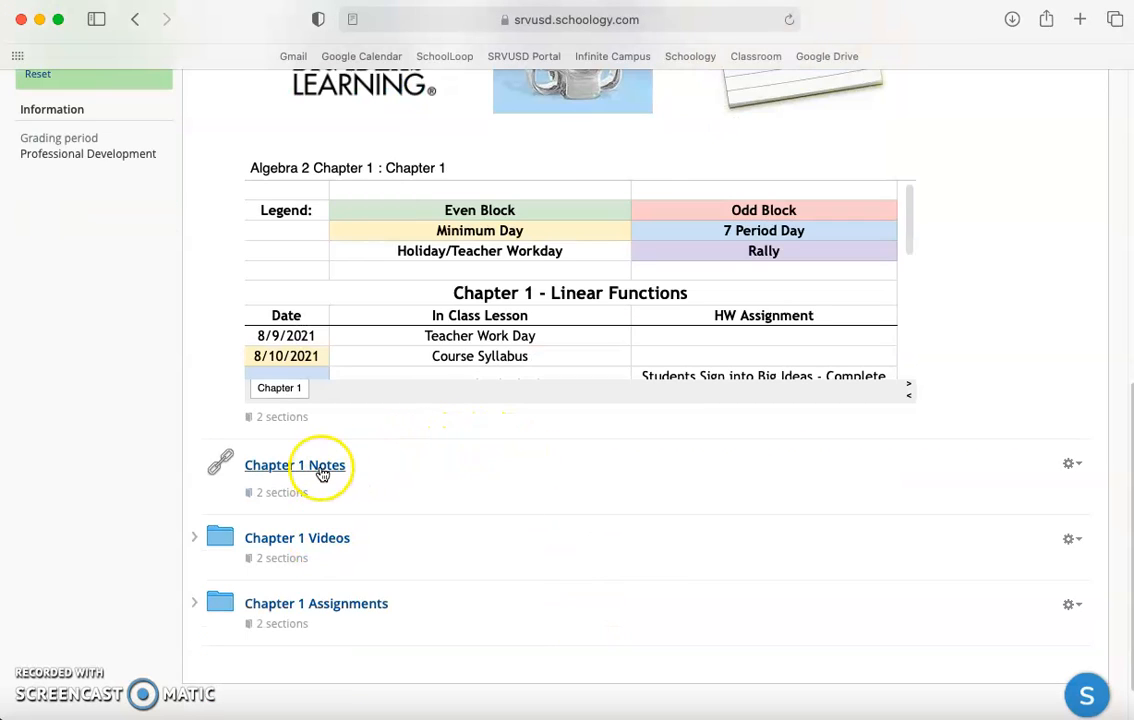
scroll(up, 3)
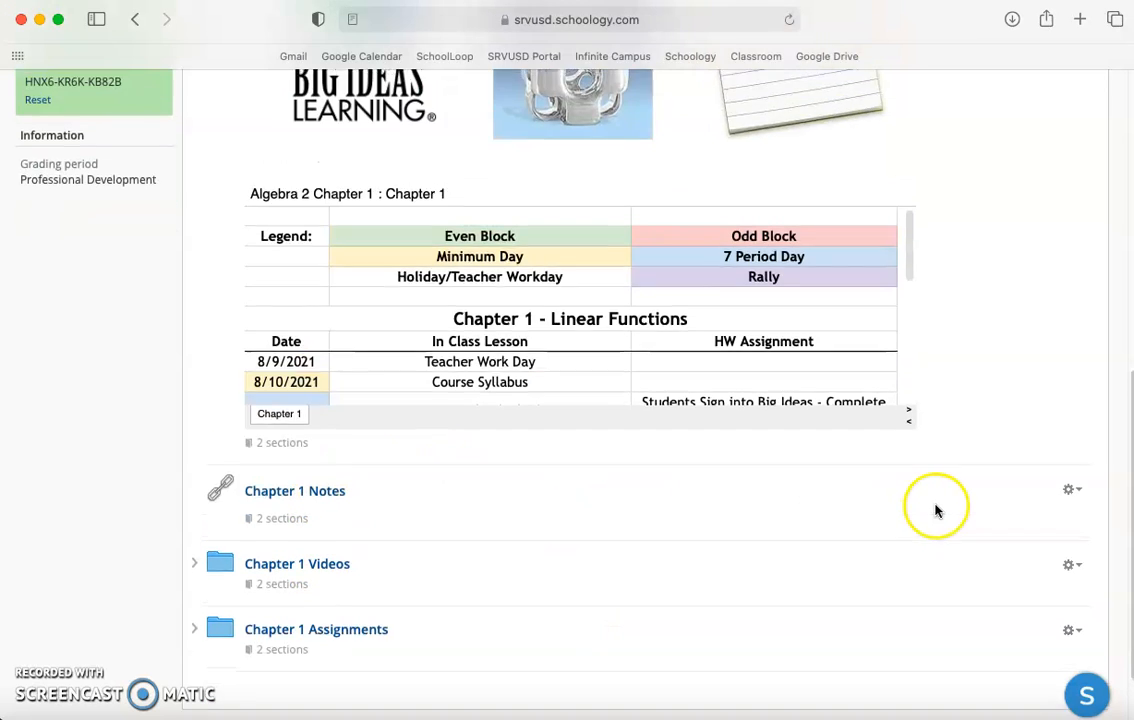
scroll(up, 3)
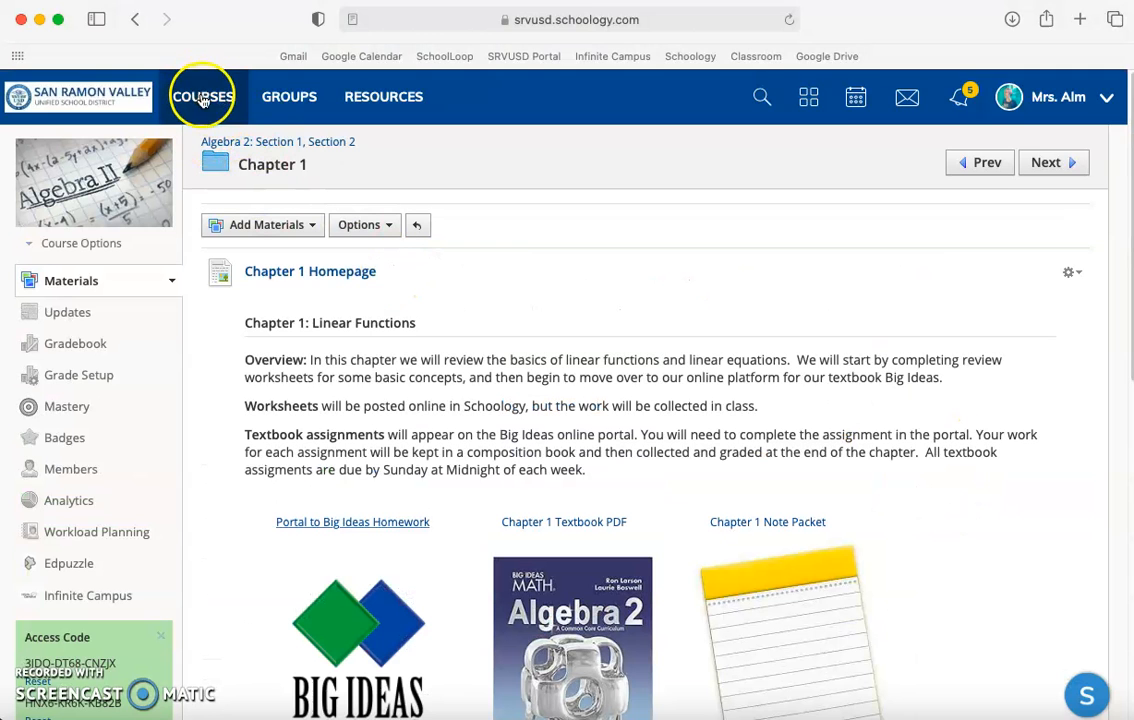
Start a new page from the main materials list and title it 'Hello'.
click(70, 280)
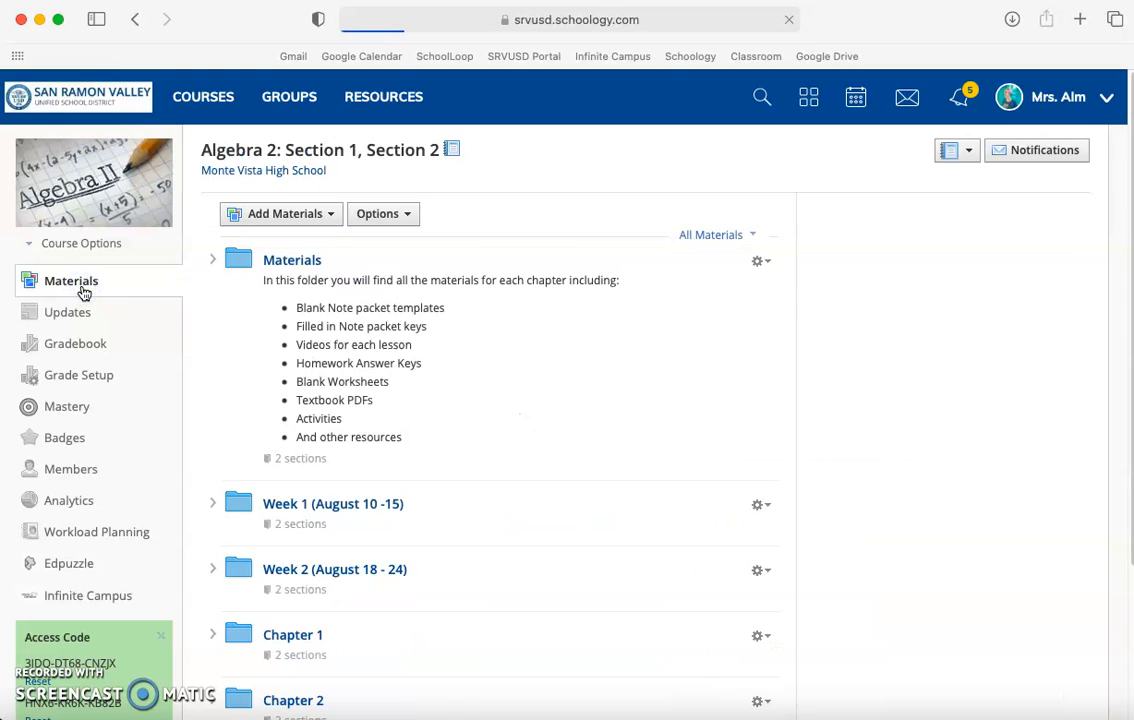
click(280, 212)
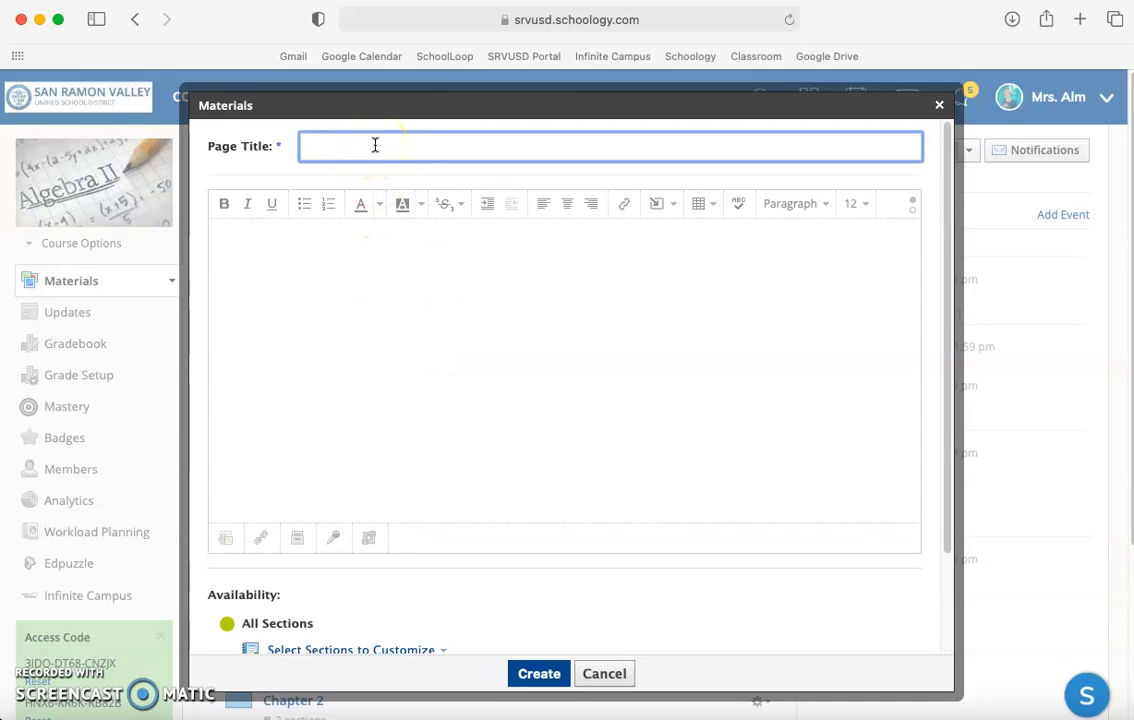
text(Hello)
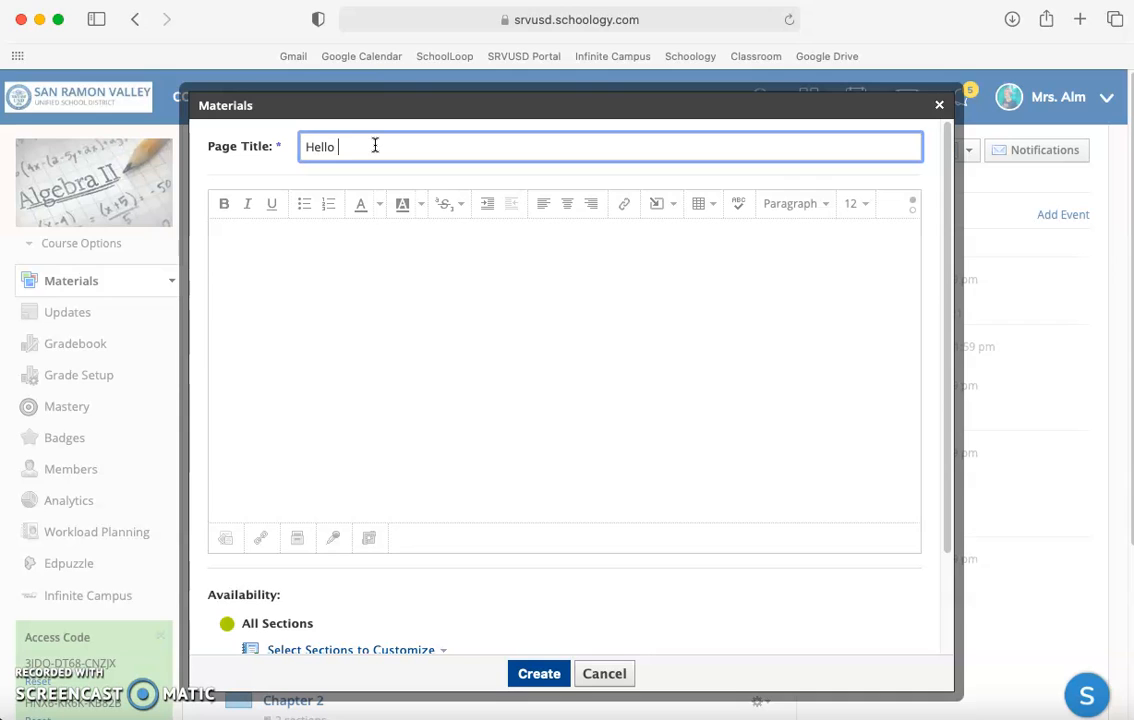
mouse_move(324, 196)
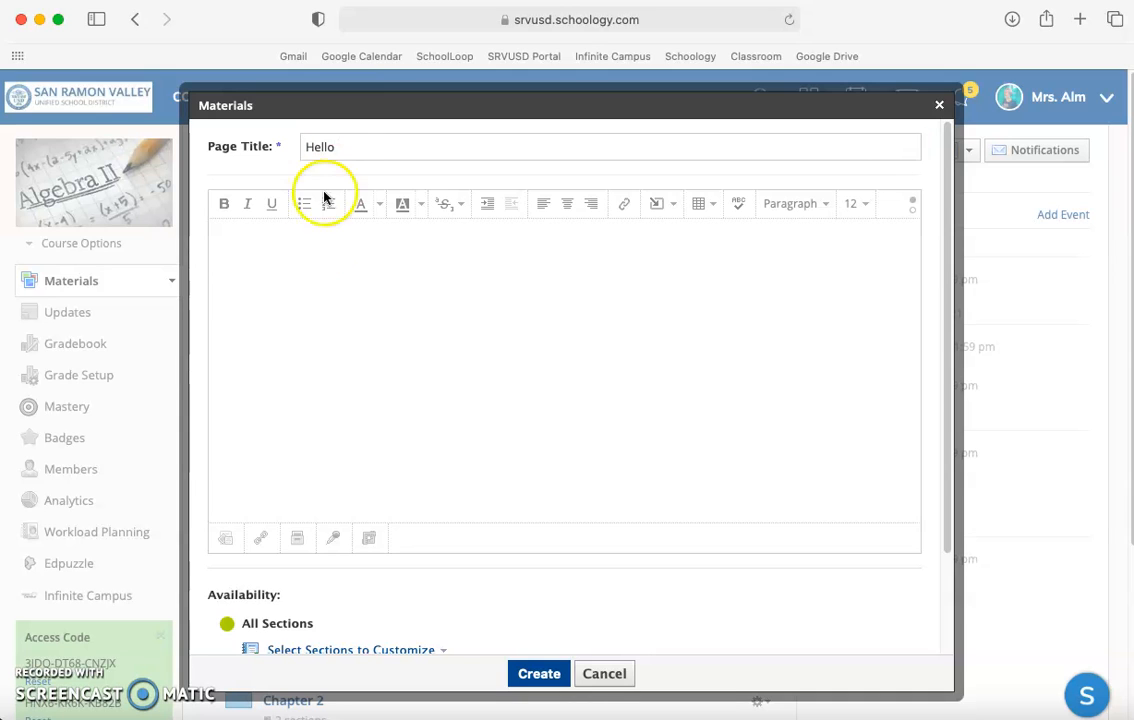
mouse_move(796, 204)
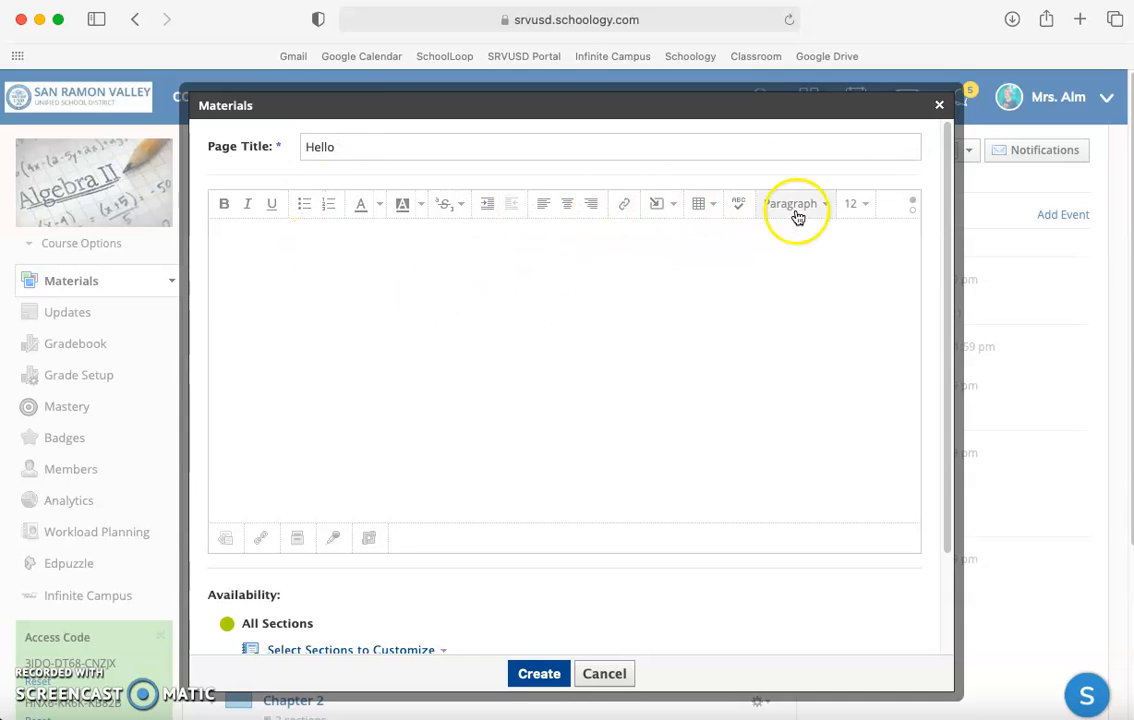
mouse_move(420, 488)
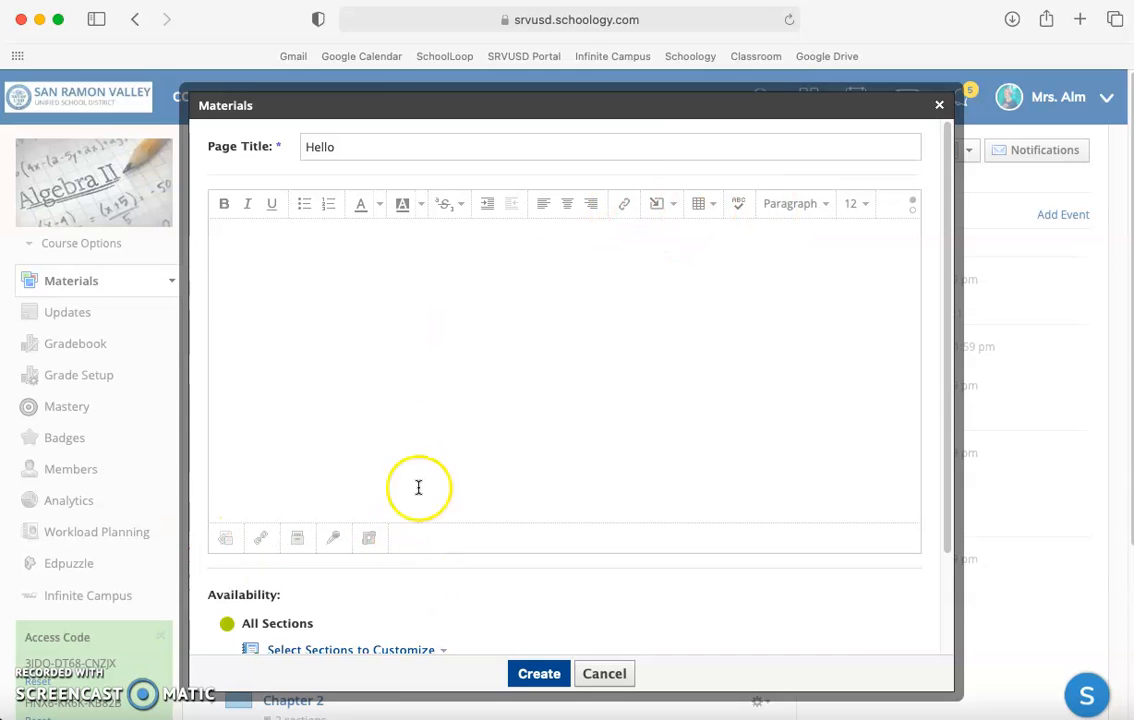
Enter the body text 'Hello There' and set the page to display on a new page.
text(Hello)
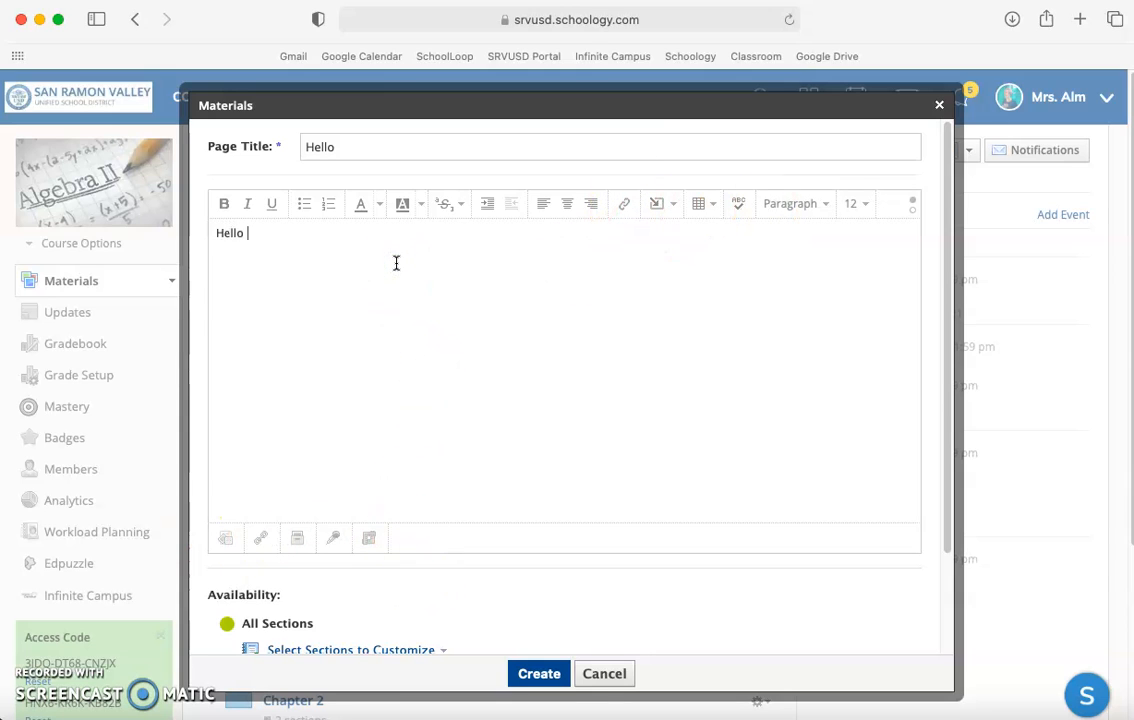
text(There)
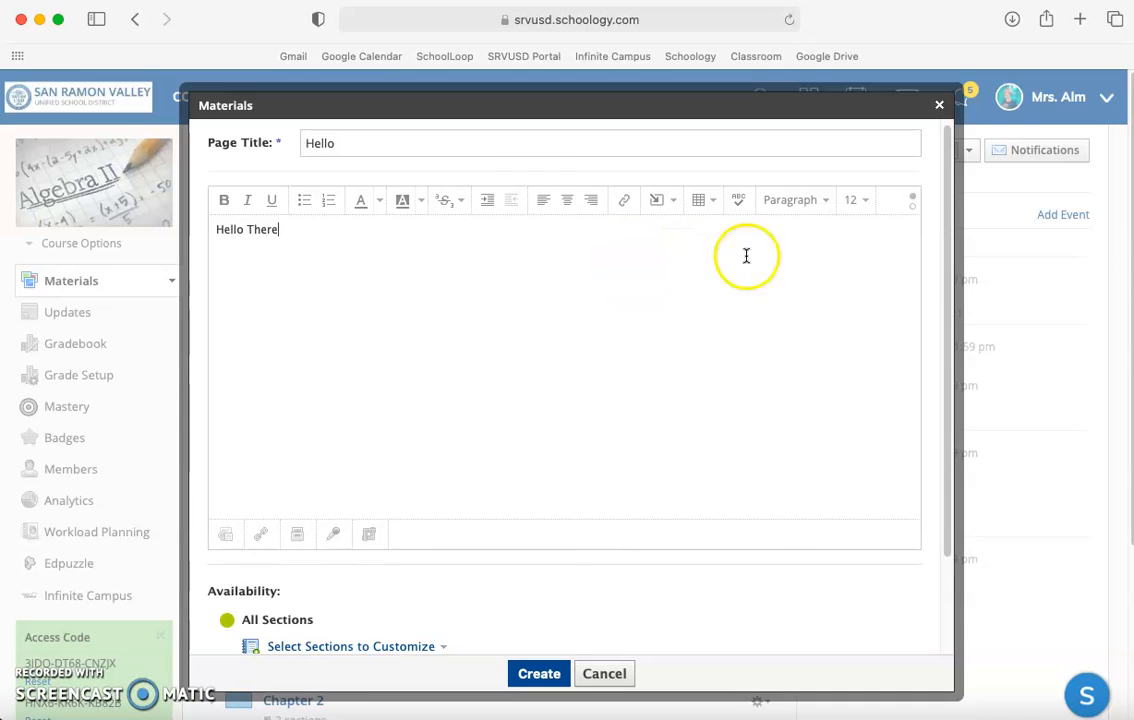
scroll(down, 3)
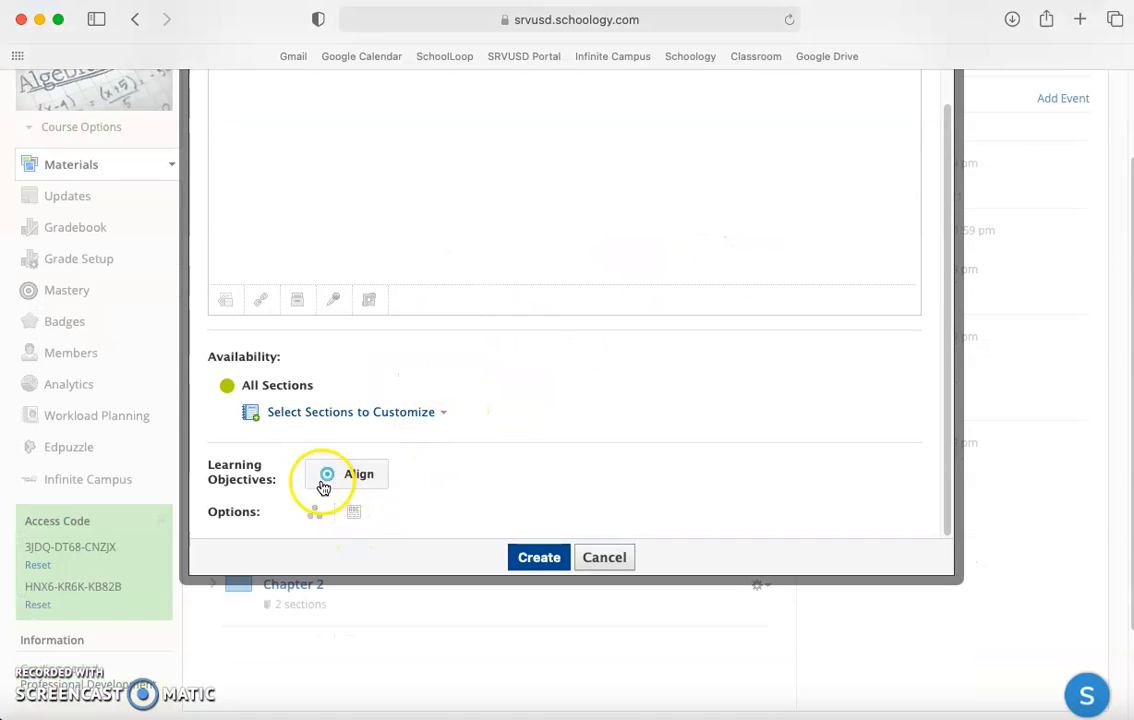
mouse_move(352, 512)
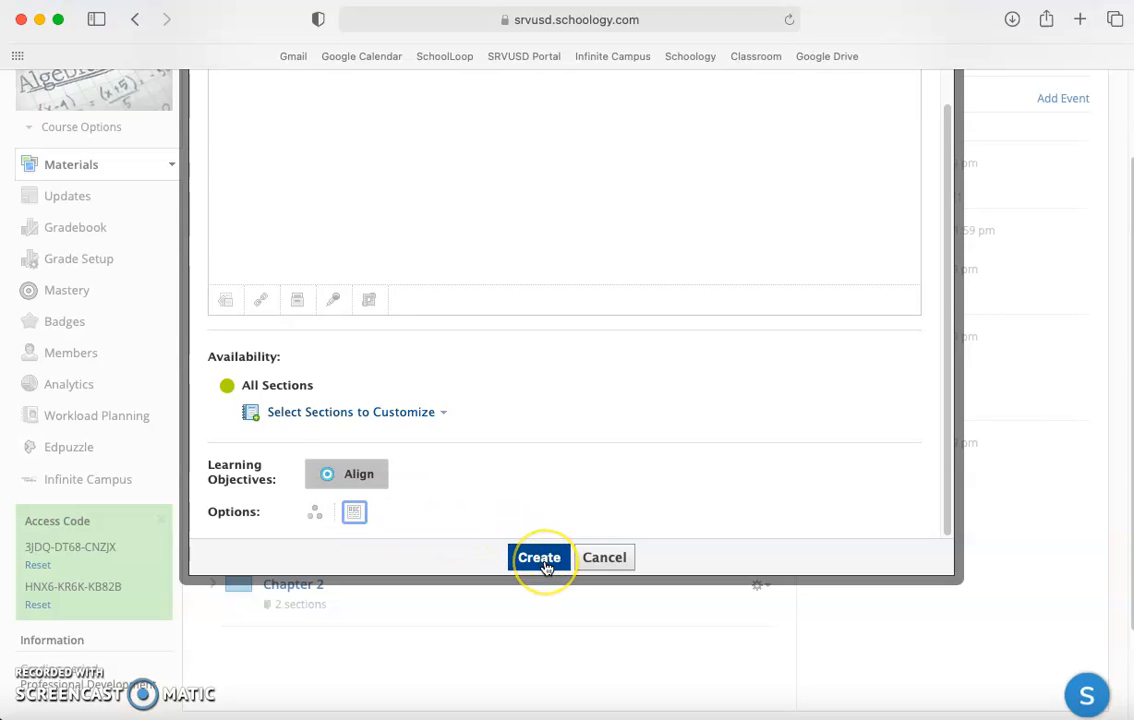
Create the Hello page and confirm it sits above Chapter 1 Homepage in the Chapter 1 folder.
click(540, 556)
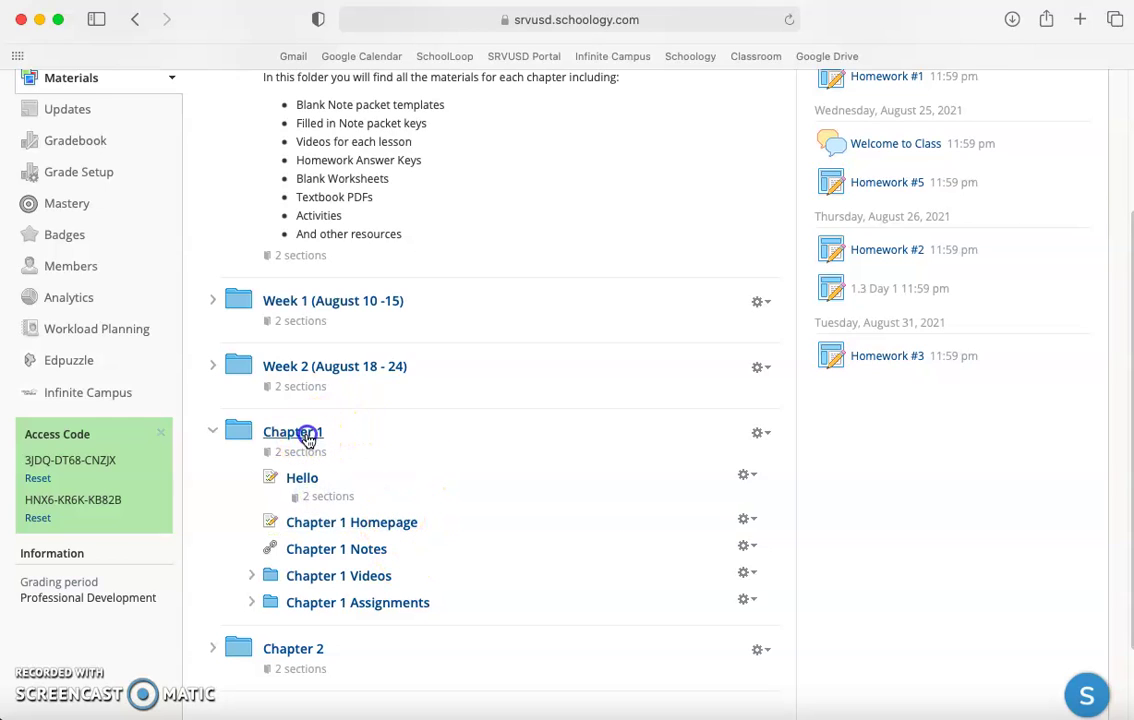
click(292, 432)
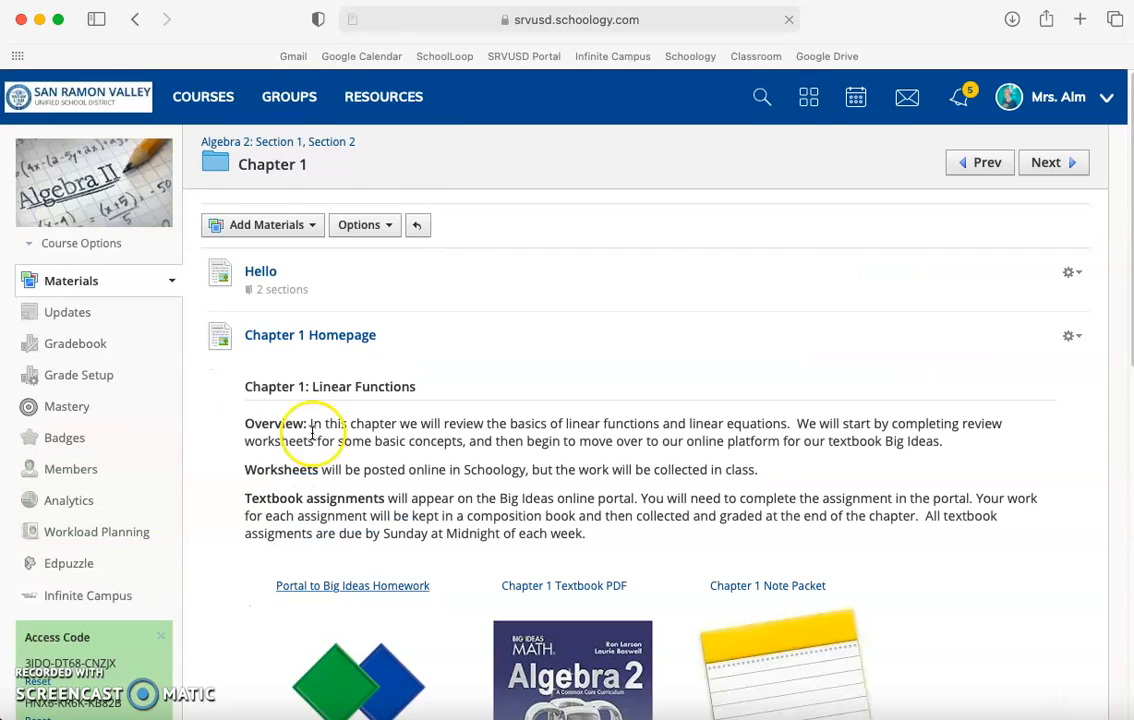
mouse_move(424, 280)
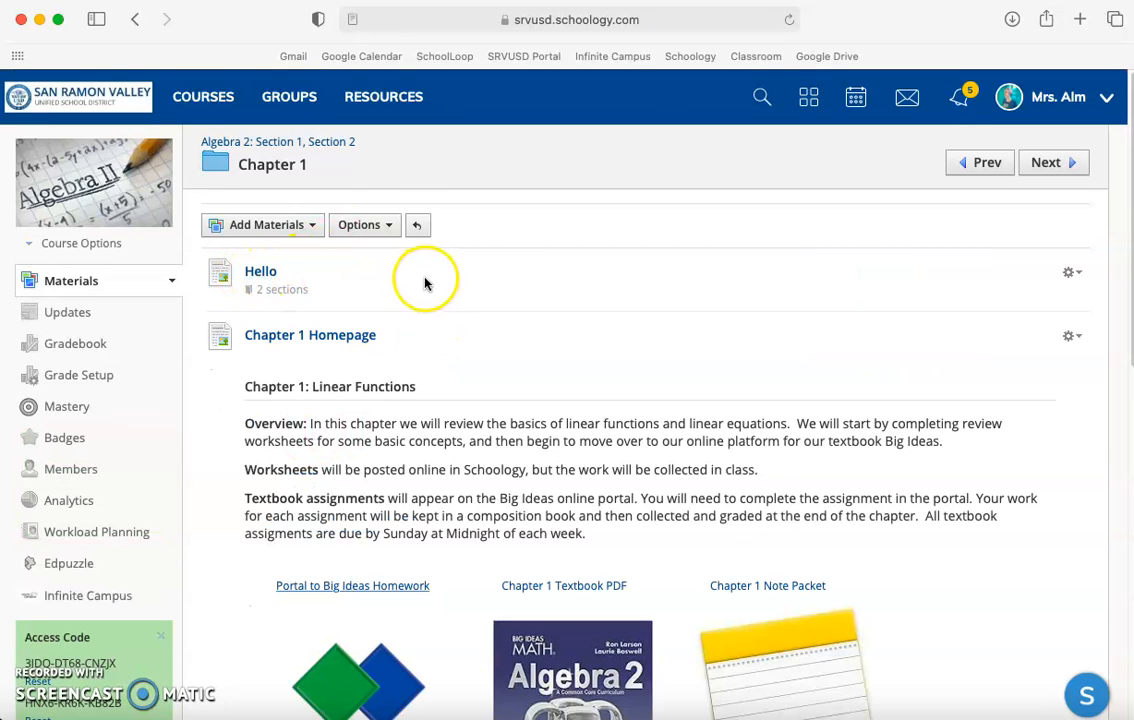
mouse_move(308, 262)
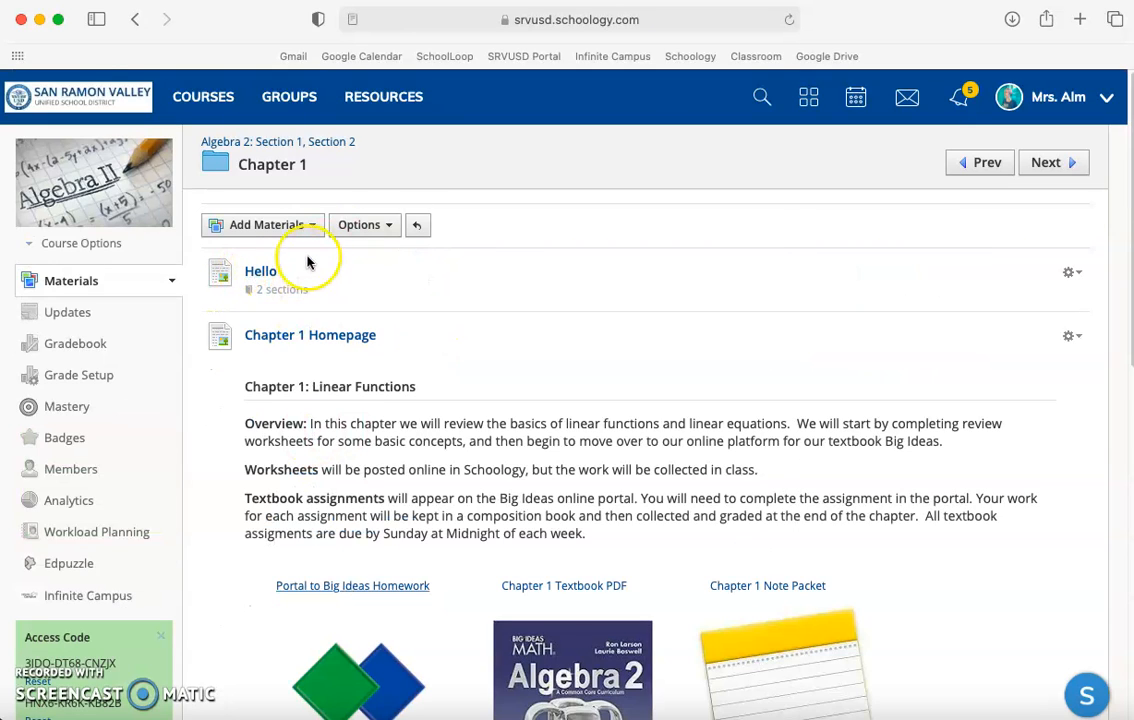
mouse_move(368, 456)
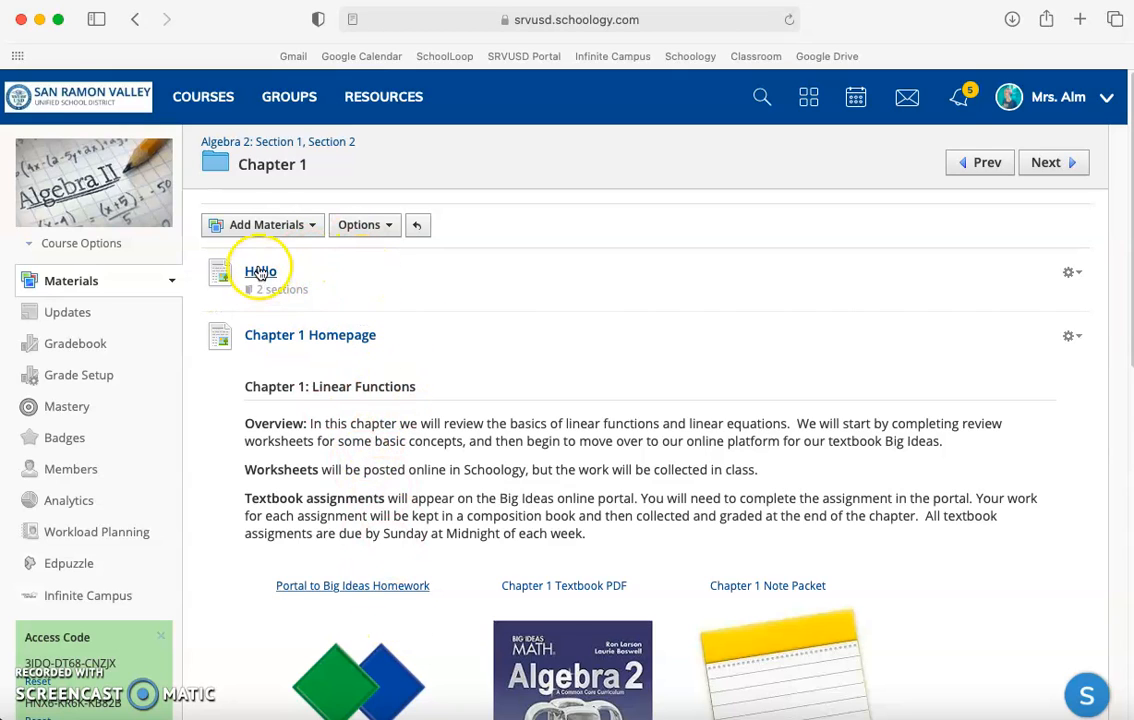
click(260, 272)
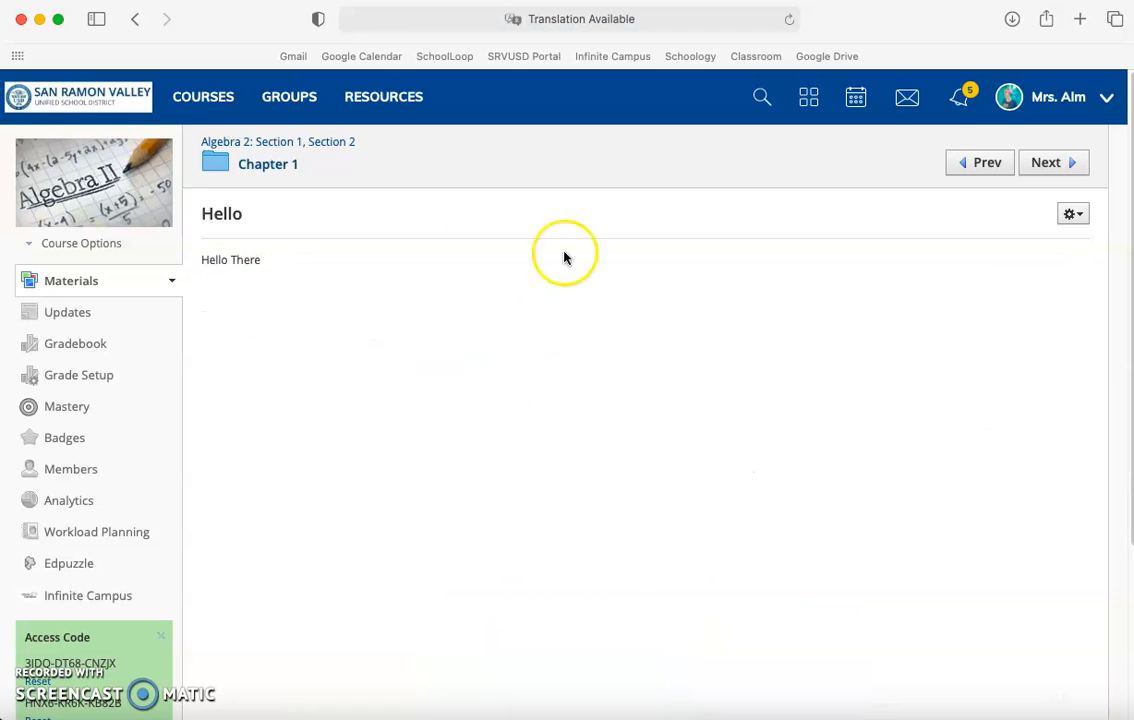
click(136, 20)
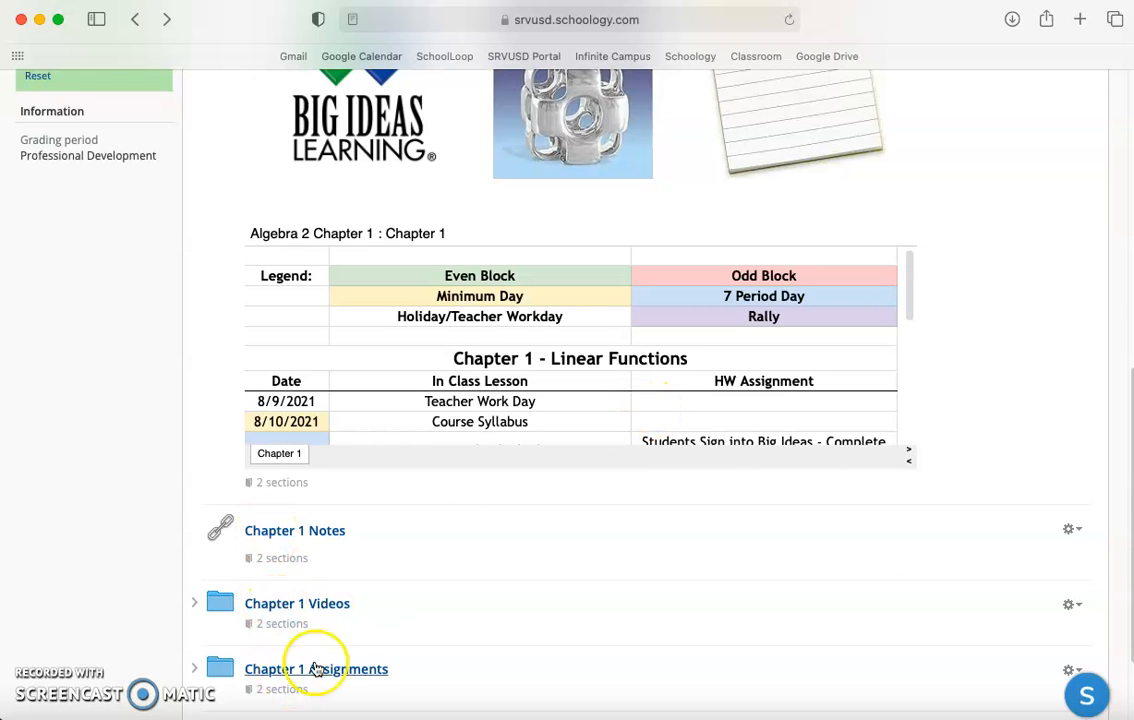
scroll(up, 3)
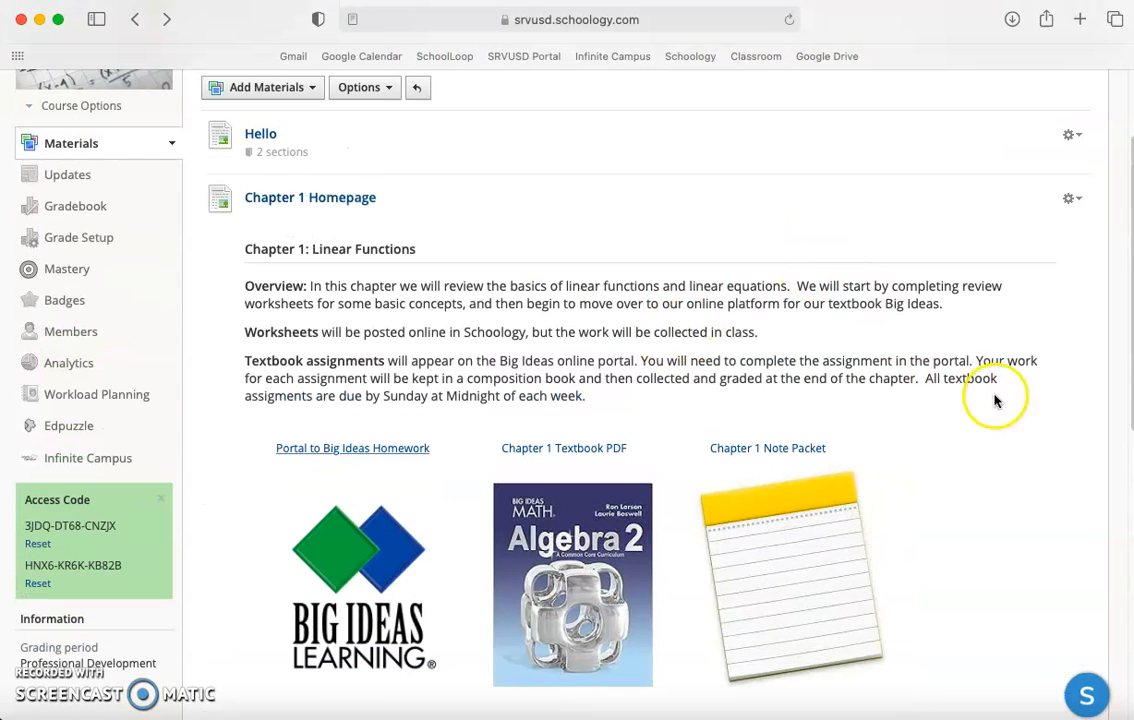
mouse_move(220, 696)
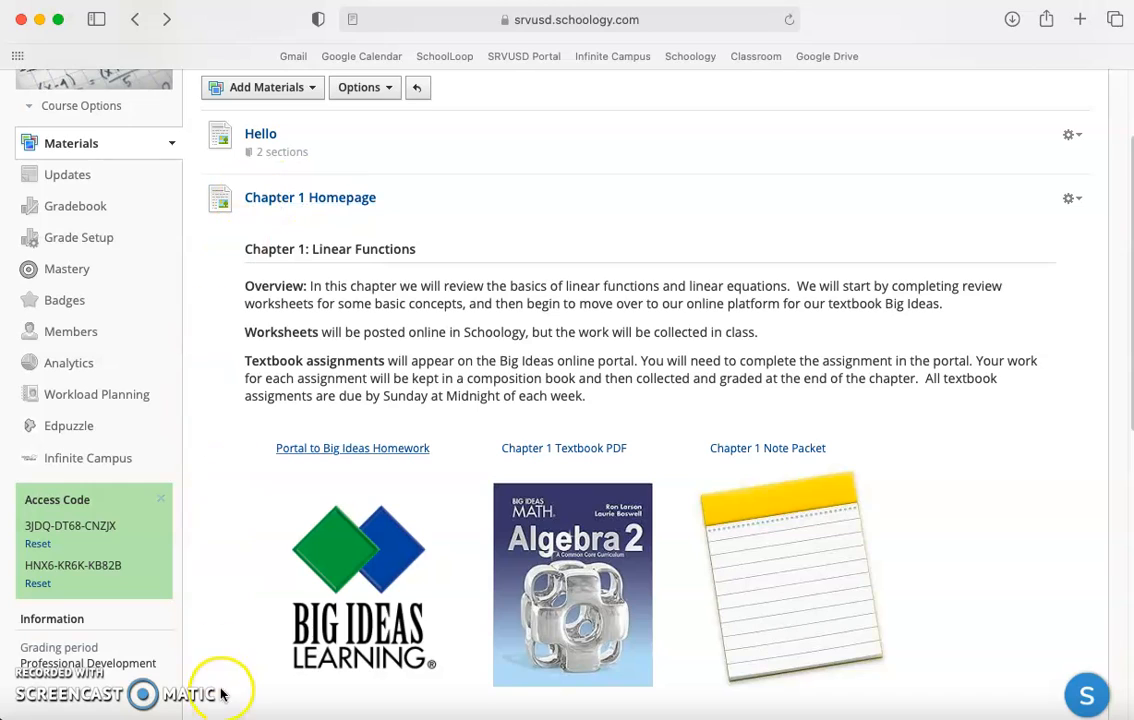
mouse_move(876, 364)
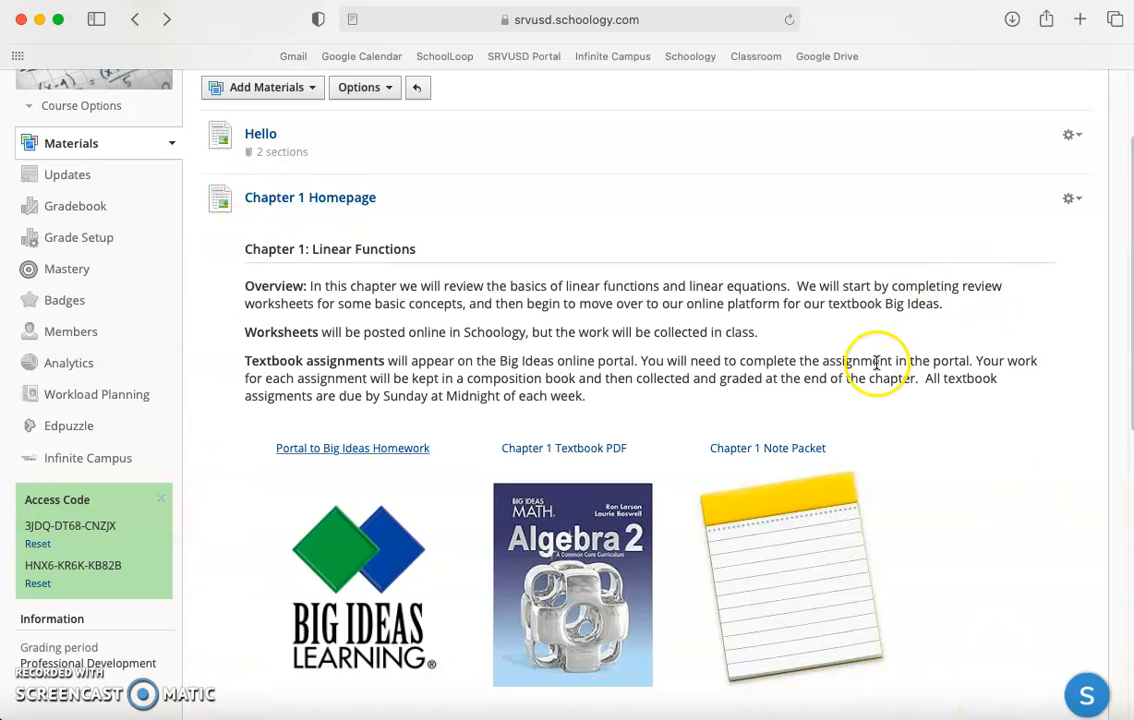
mouse_move(840, 344)
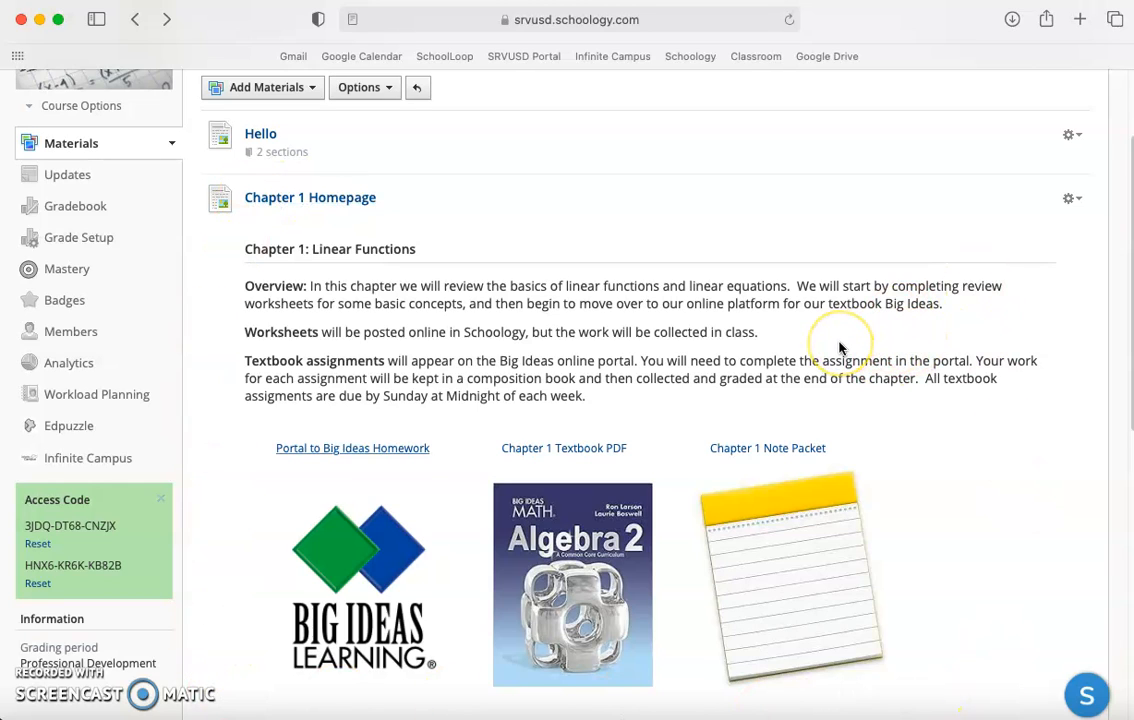